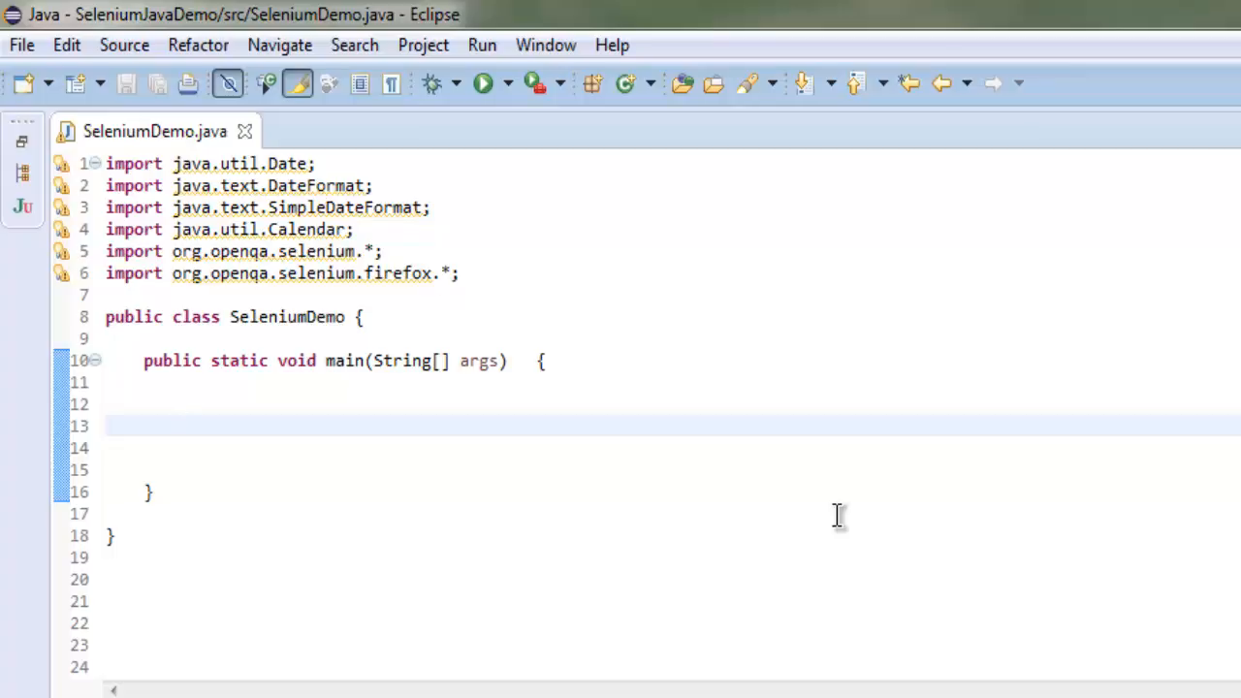
# Step: Add WebDriver driver = new FirefoxDriver(); inside main and save the file
pyautogui.click(182, 426)
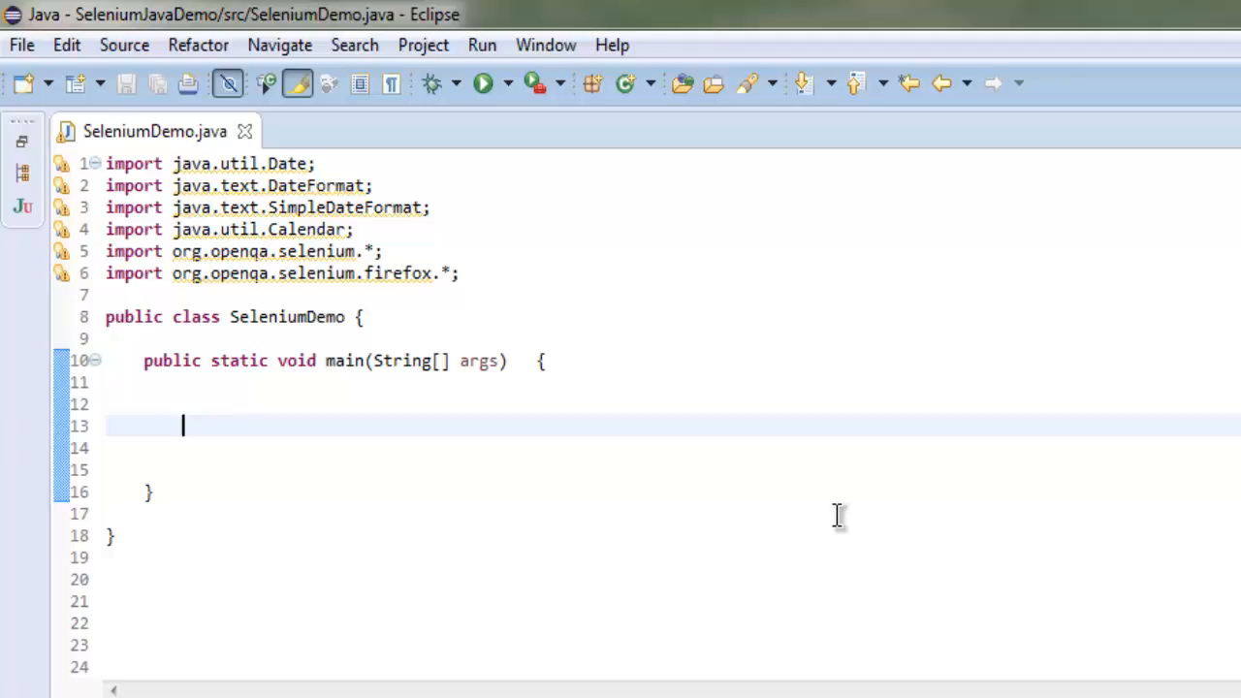
pyautogui.moveTo(729, 408)
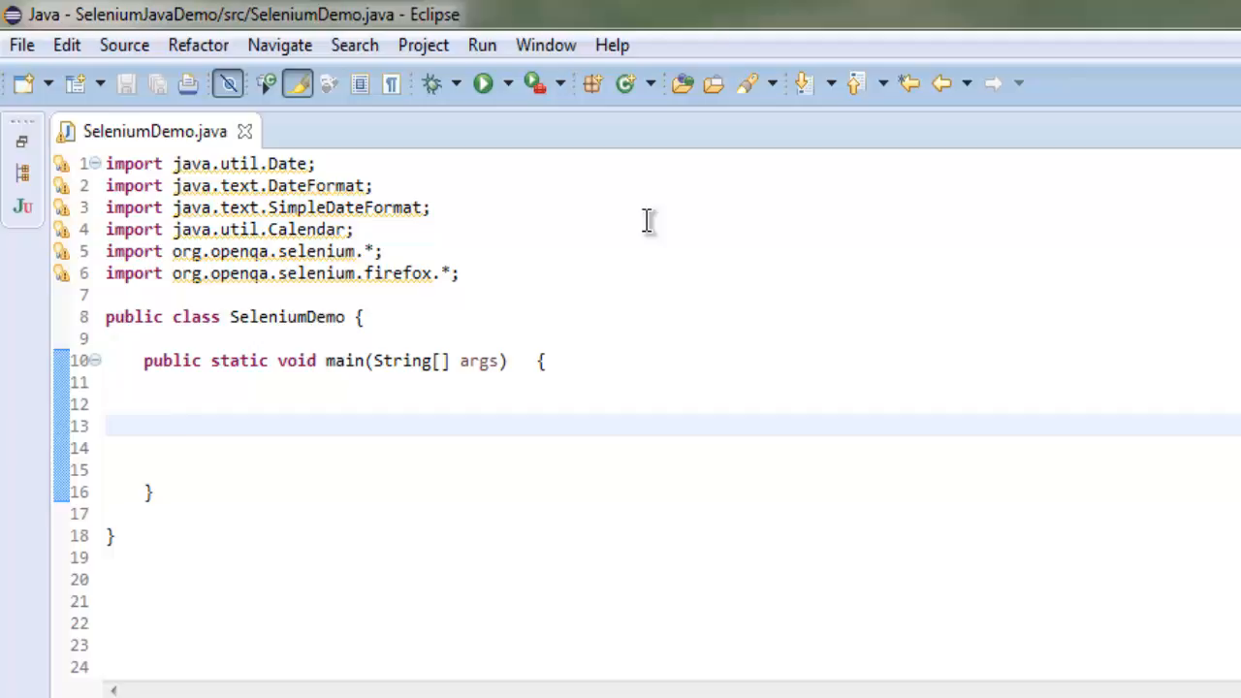
pyautogui.moveTo(616, 239)
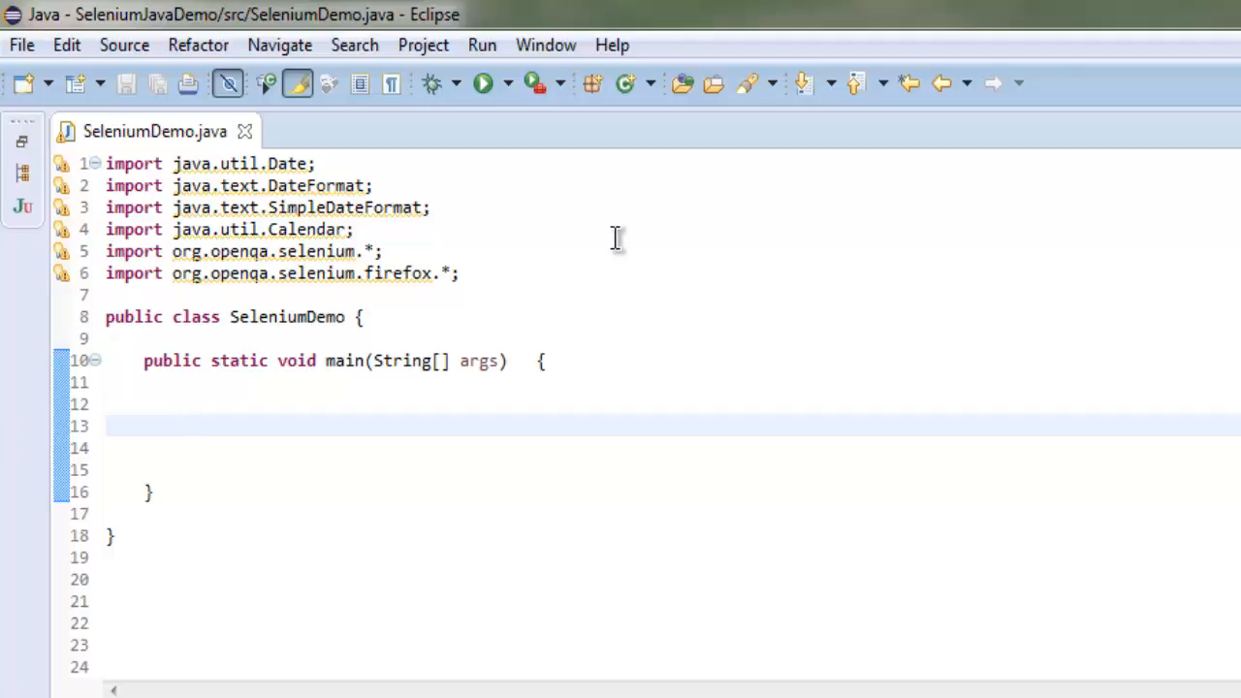
pyautogui.click(182, 426)
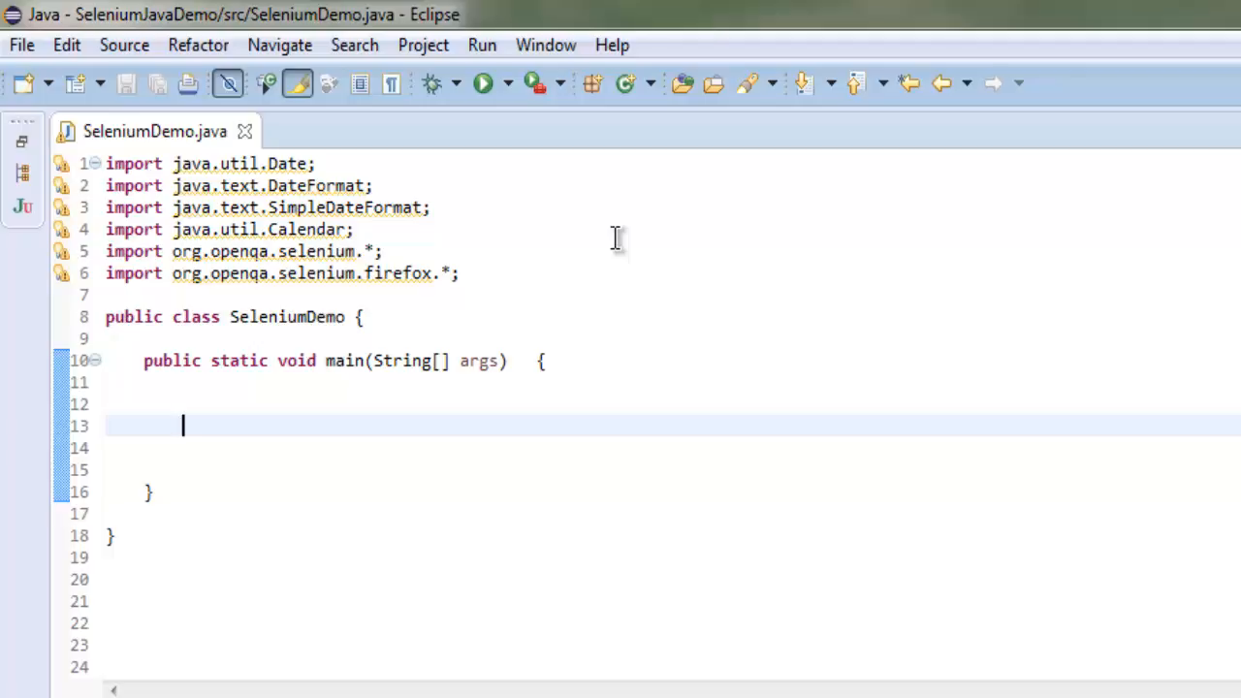
pyautogui.write('Web')
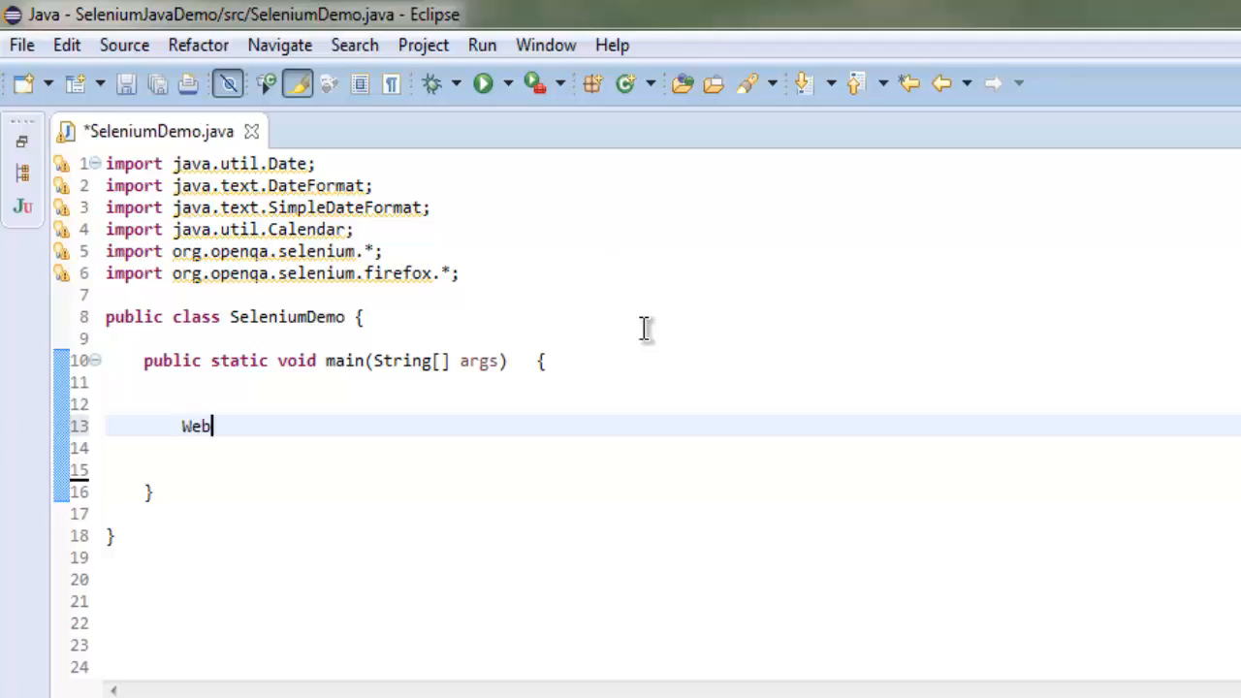
pyautogui.write('driver driver')
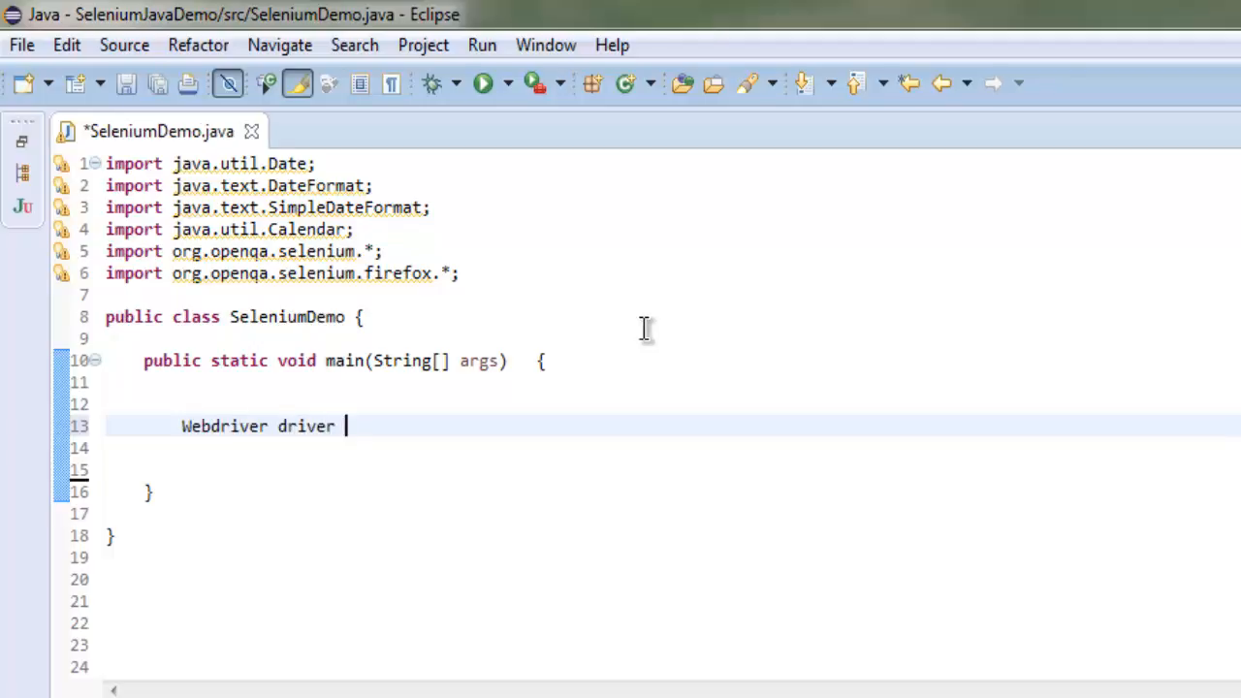
pyautogui.write('= new Fi')
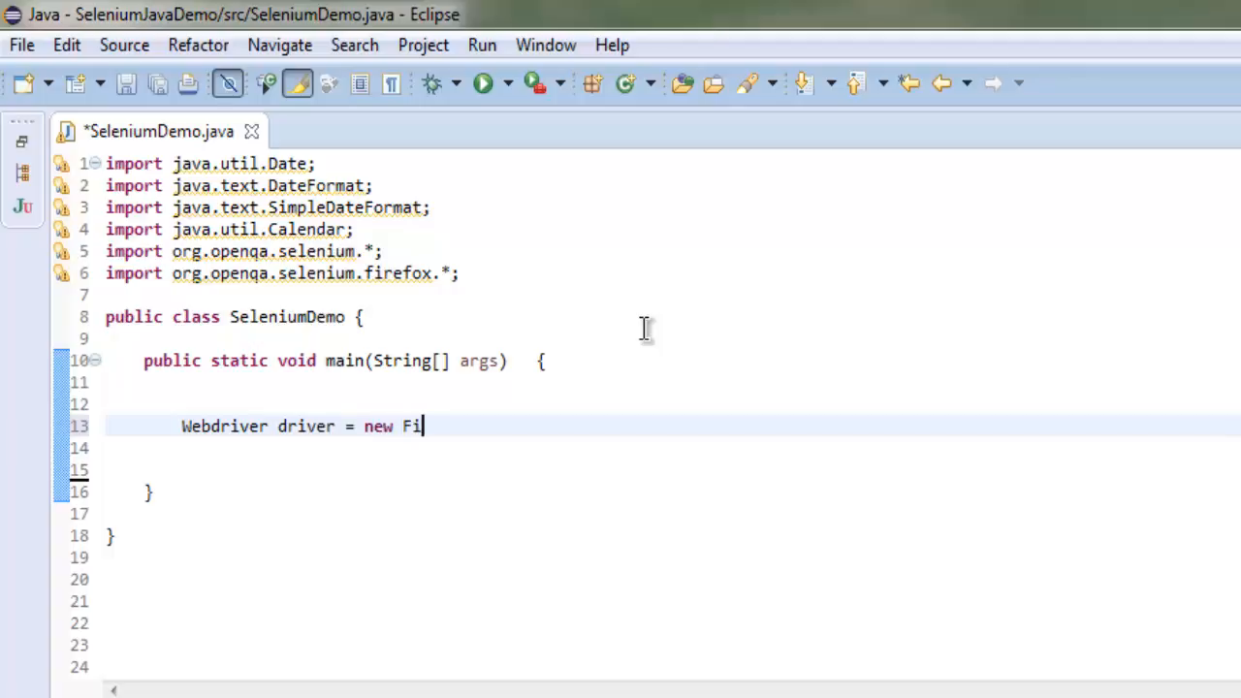
pyautogui.write('refoxDriv')
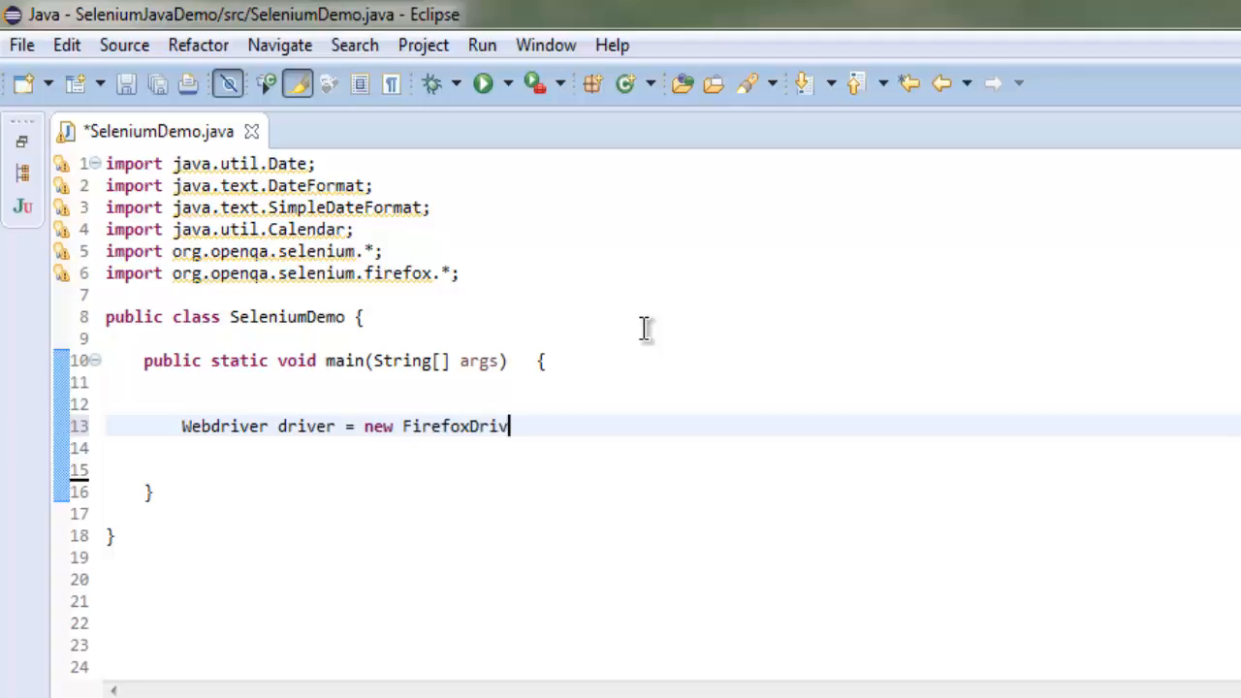
pyautogui.write('er();')
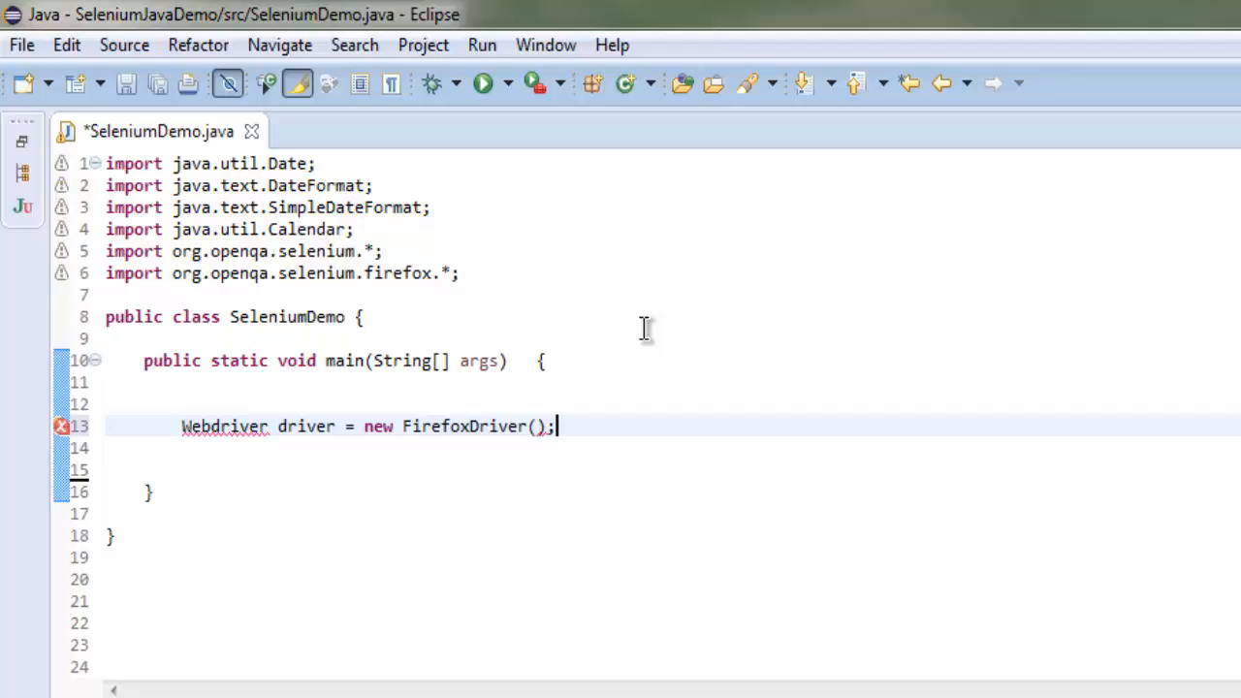
pyautogui.press('ctrl+s')
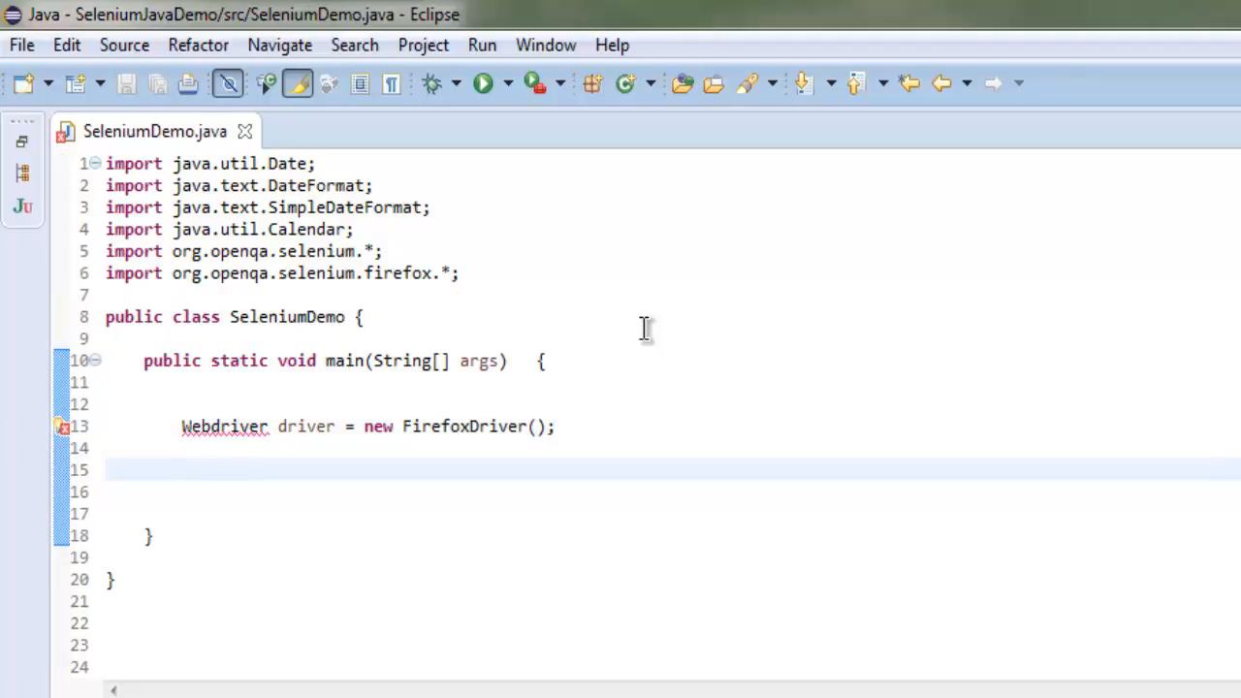
pyautogui.click(225, 426)
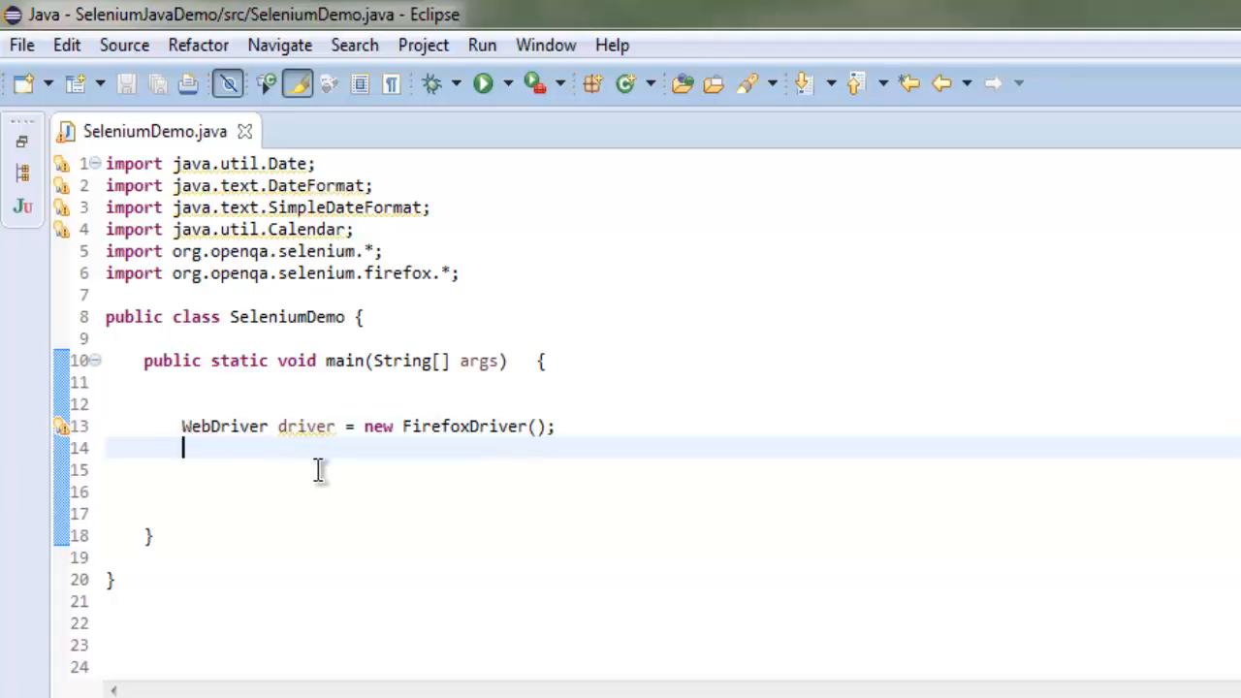
# Step: Declare DateFormat df = new SimpleDateFormat("...") ready for the pattern string
pyautogui.write('D')
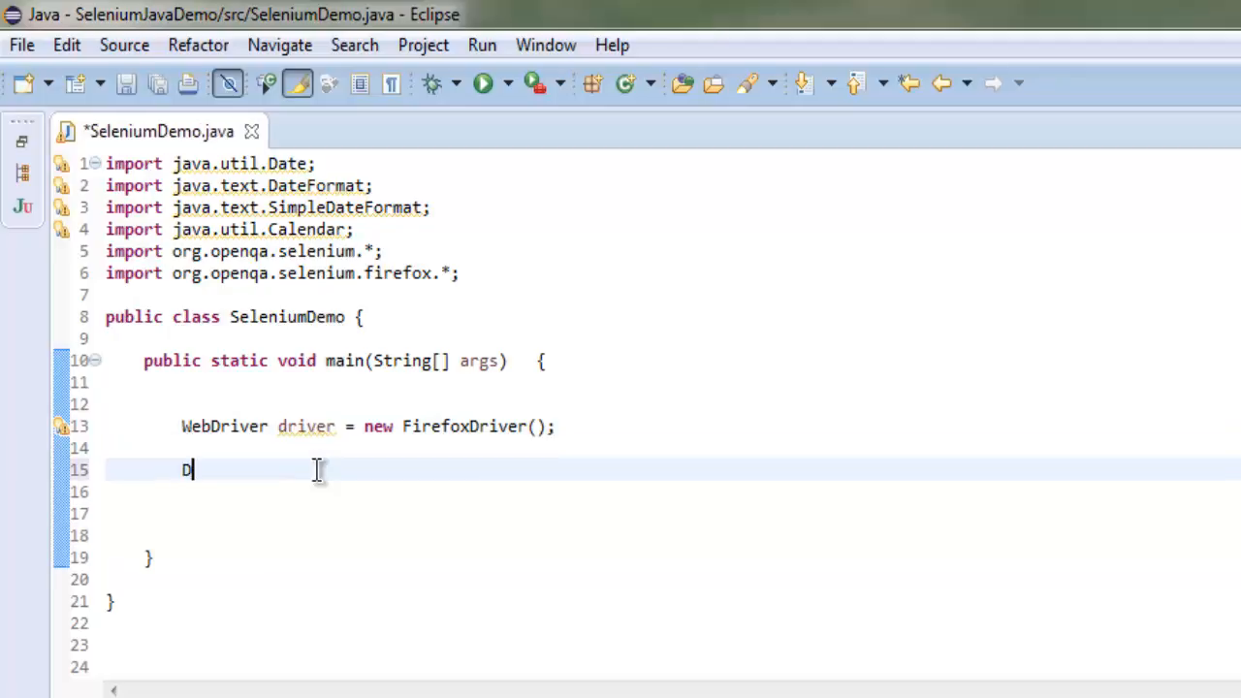
pyautogui.write('ate')
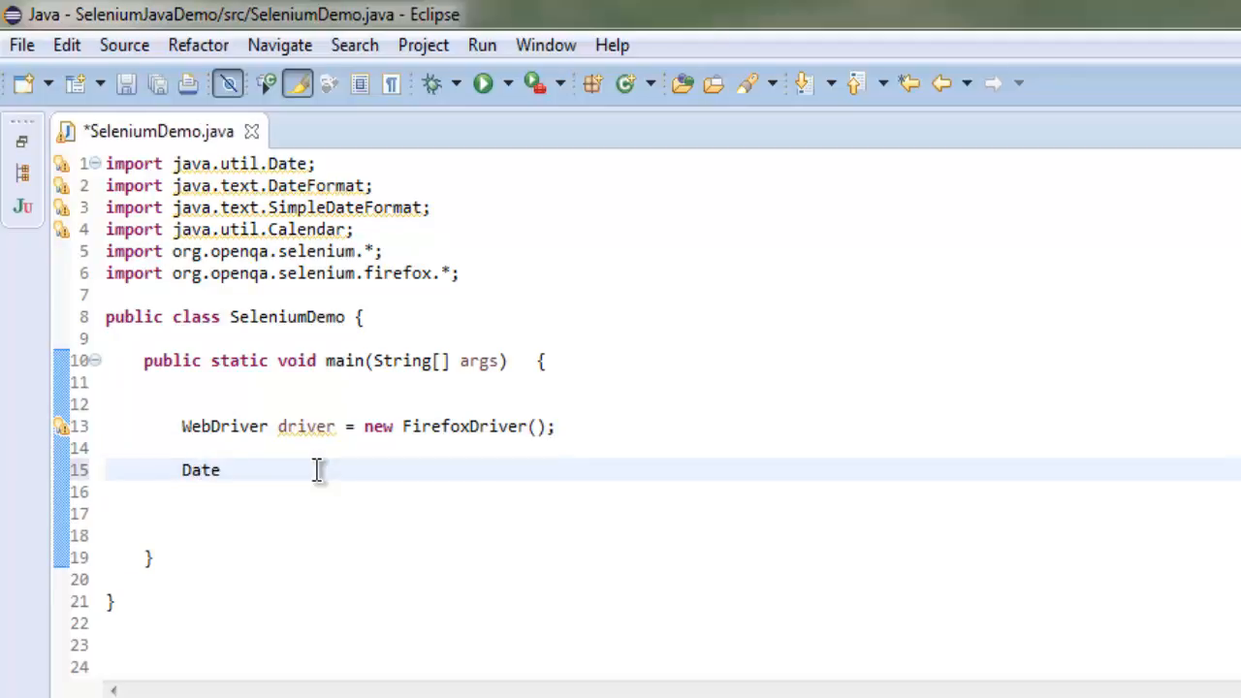
pyautogui.write('Format')
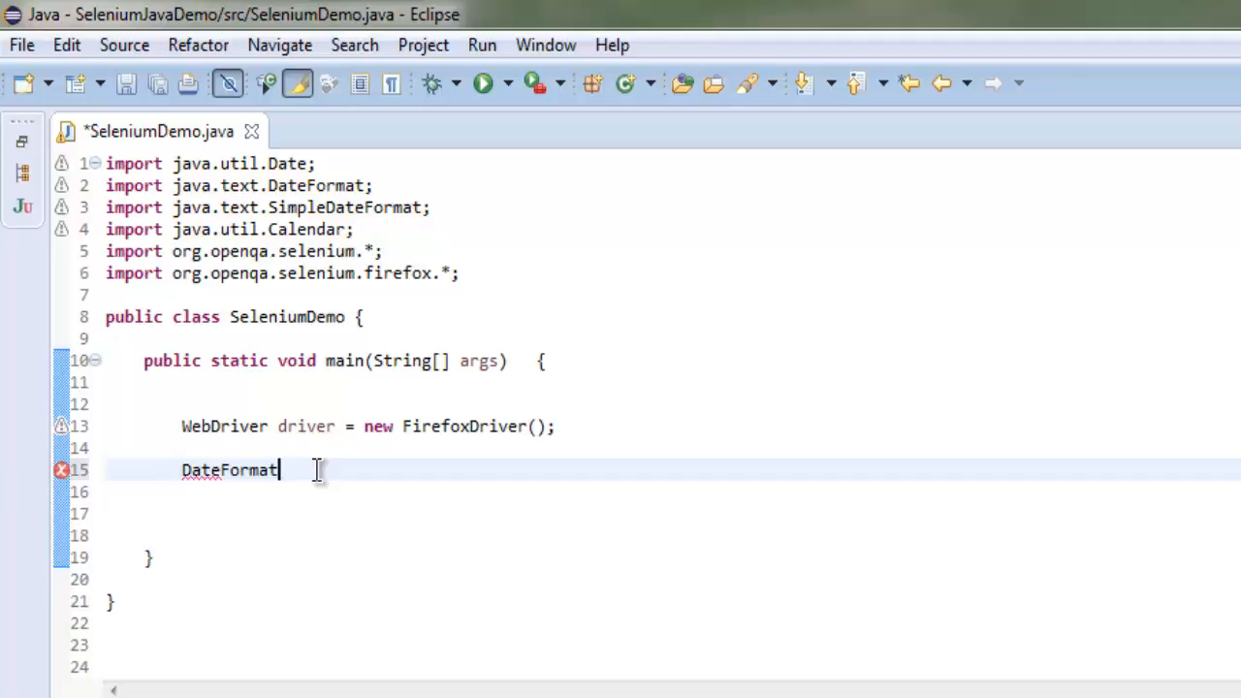
pyautogui.write('df =')
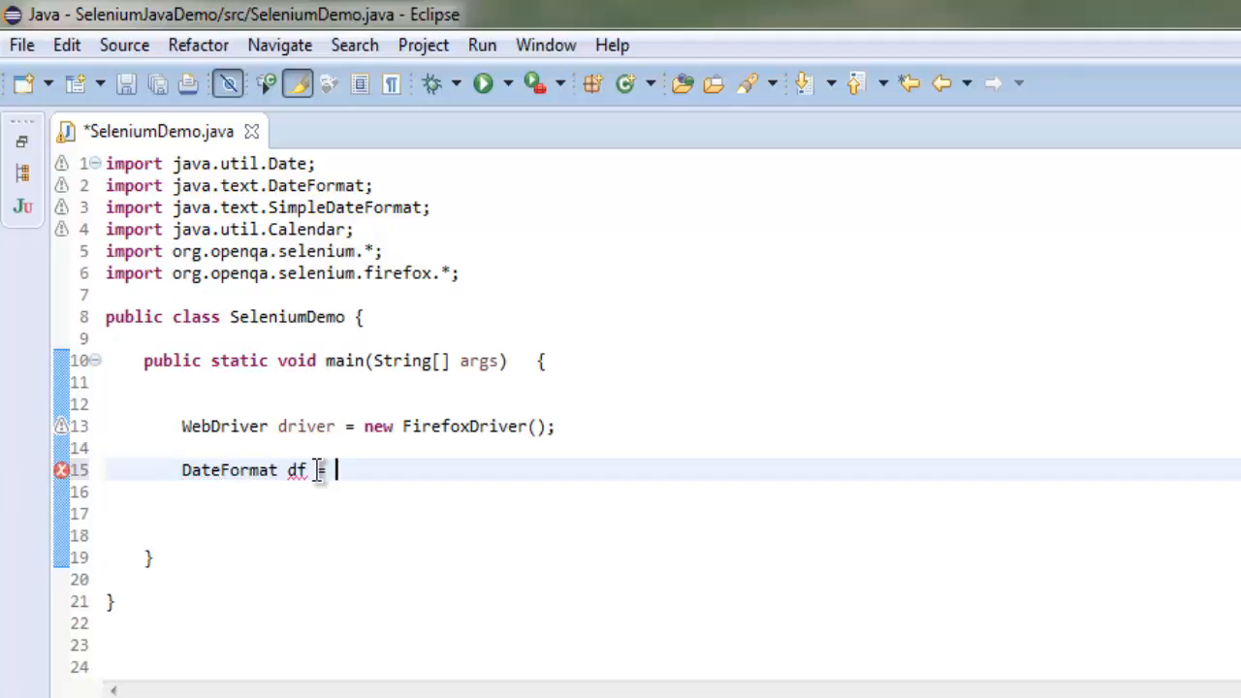
pyautogui.write('new')
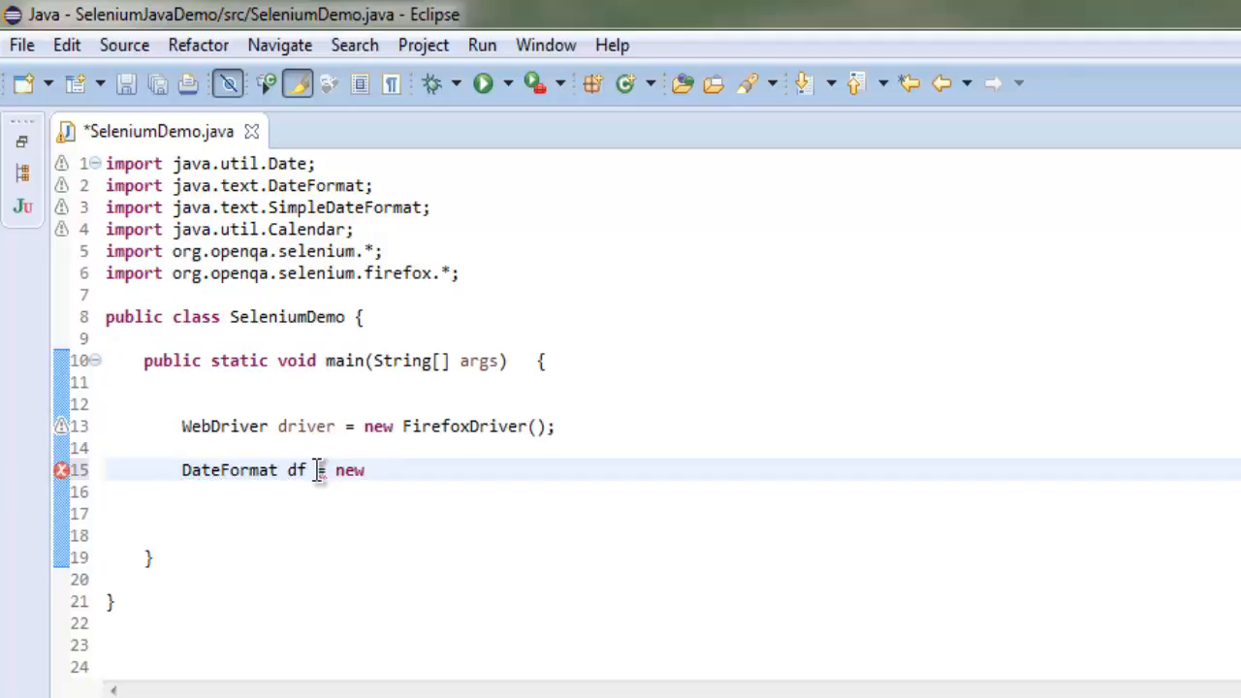
pyautogui.write('Simple')
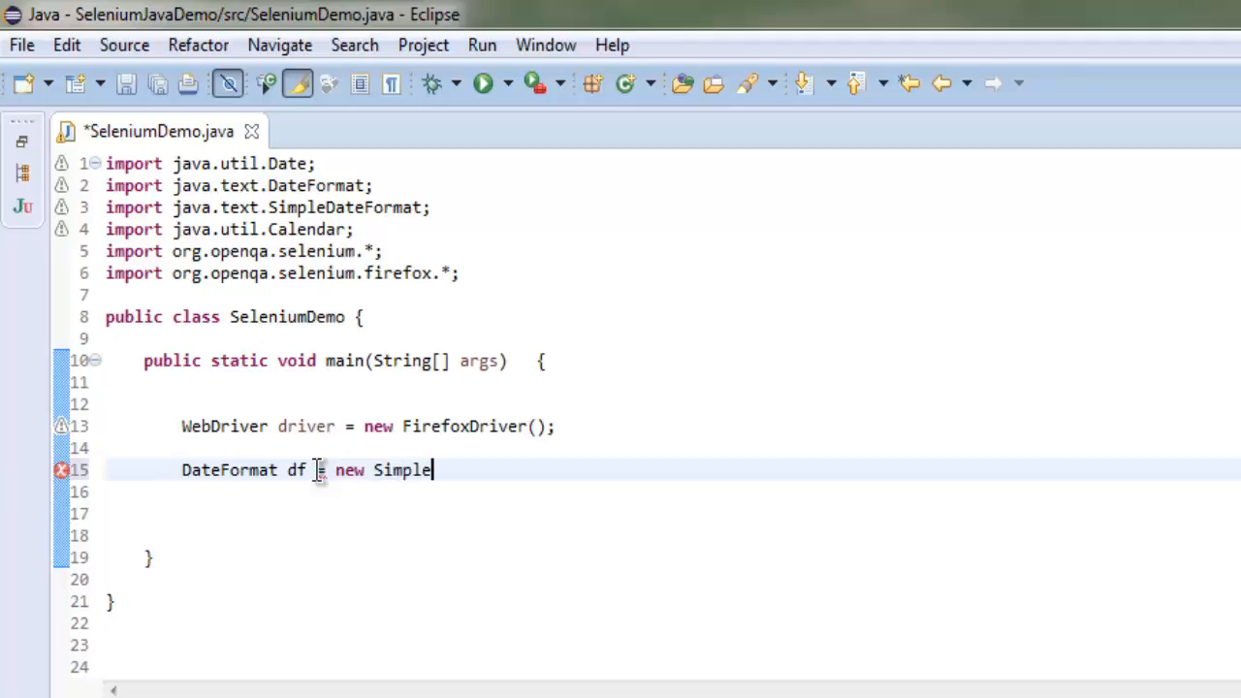
pyautogui.write('DateFormat')
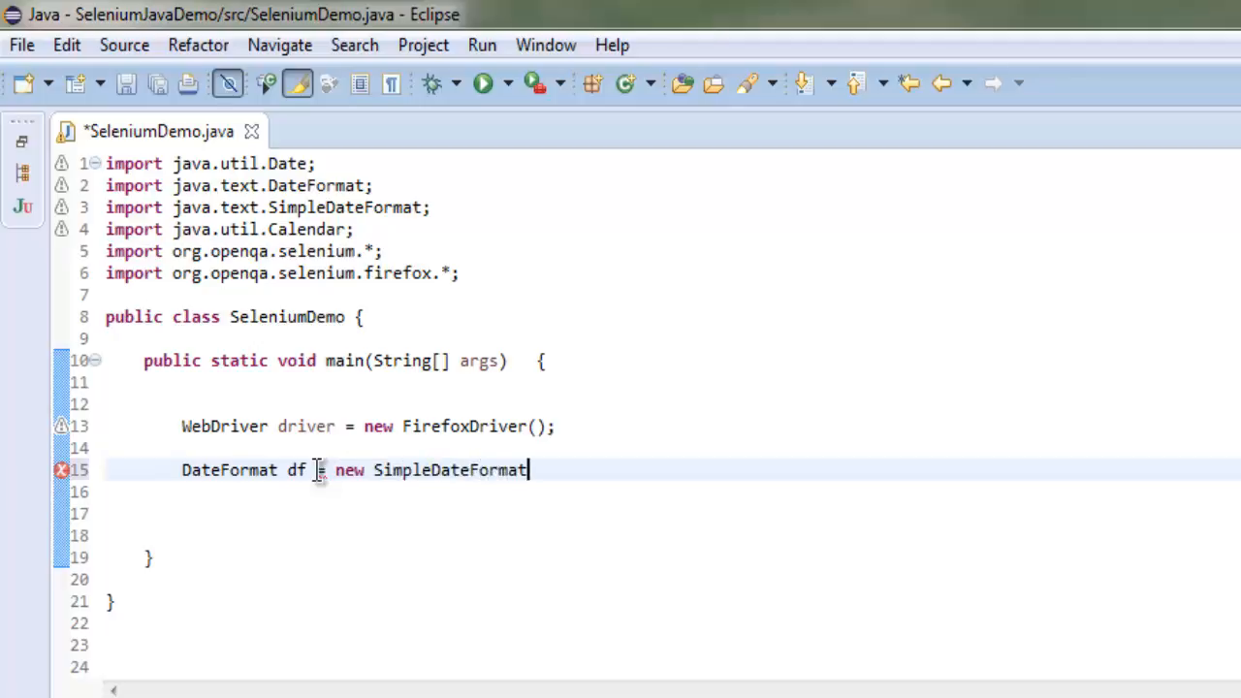
pyautogui.write('()')
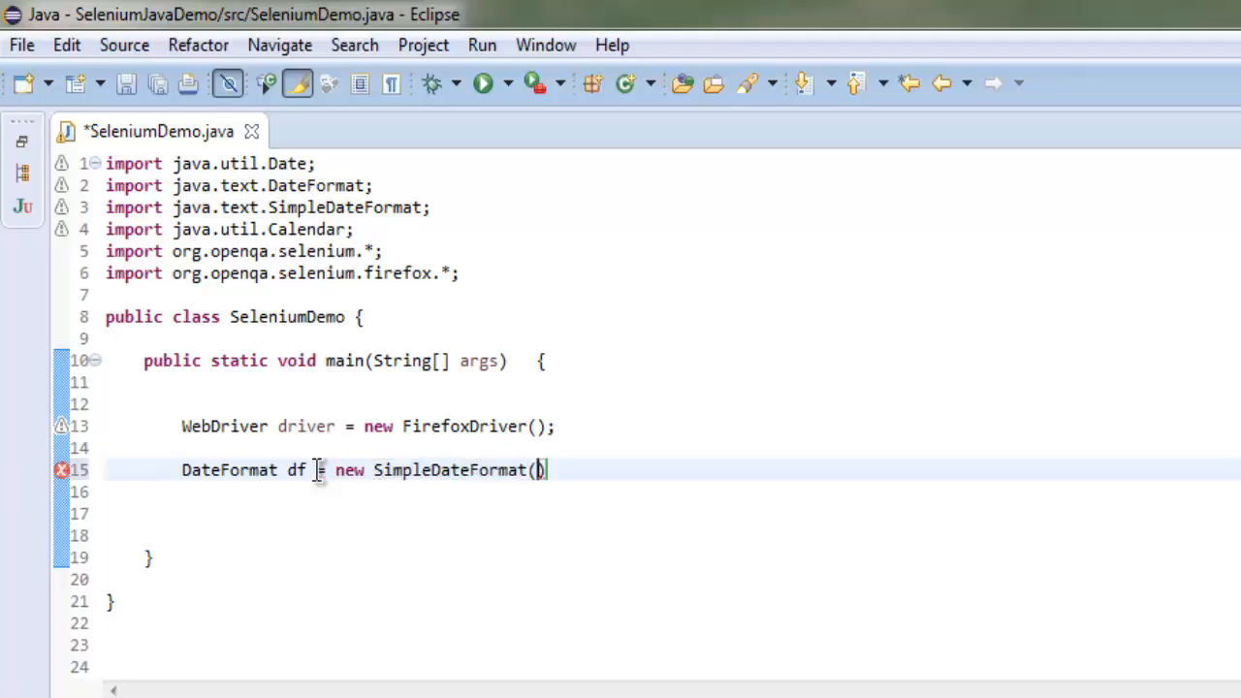
pyautogui.write('"')
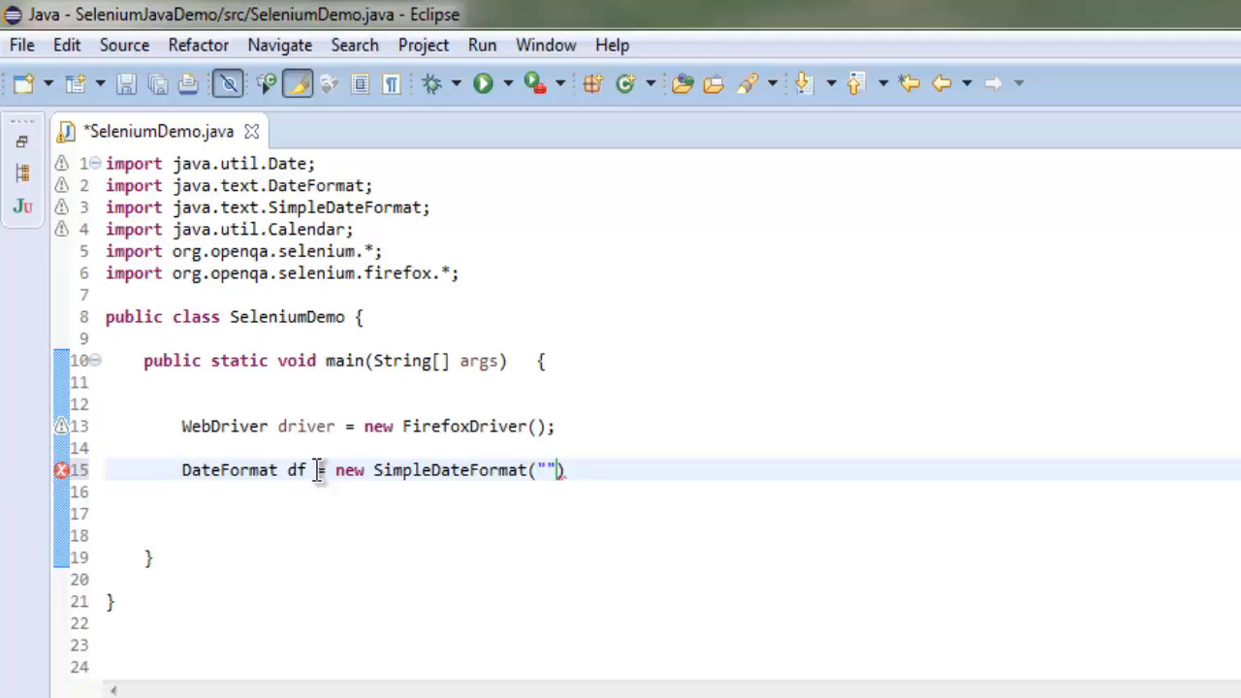
# Step: Fill in the pattern yyyy_MMM_dd HH_MM_SS, correcting the lowercase month letters
pyautogui.write('yyyy')
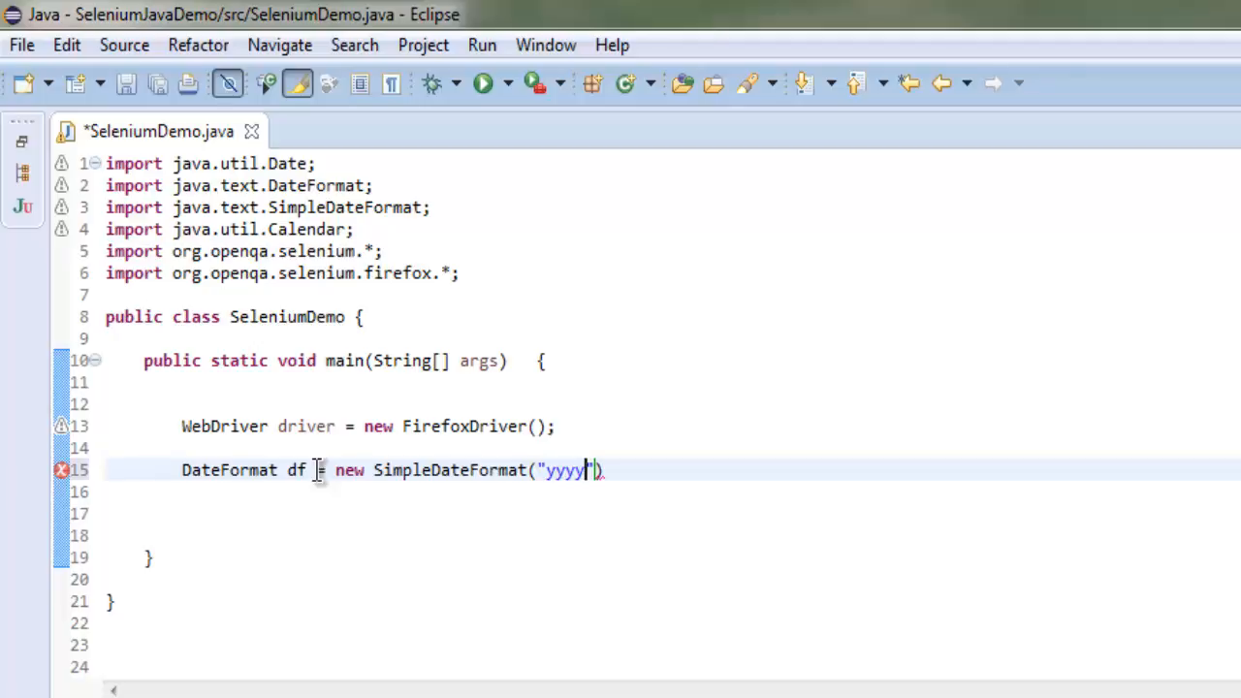
pyautogui.write('_mmm')
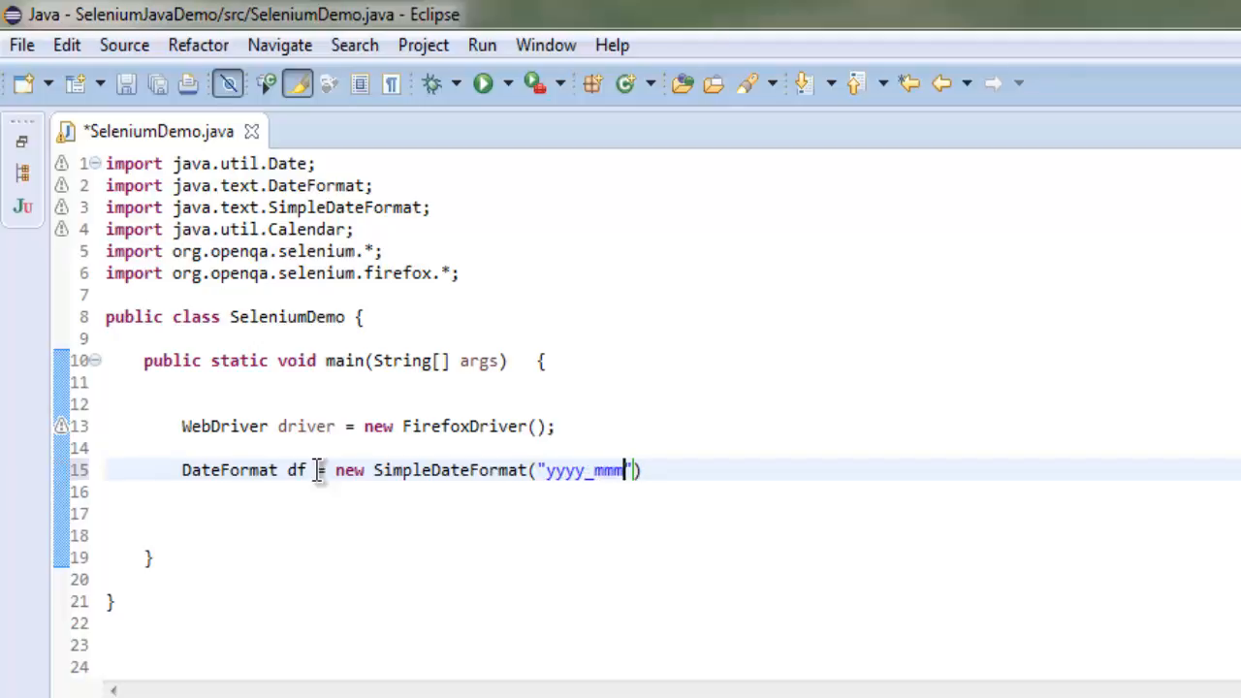
pyautogui.press('BackSpace')
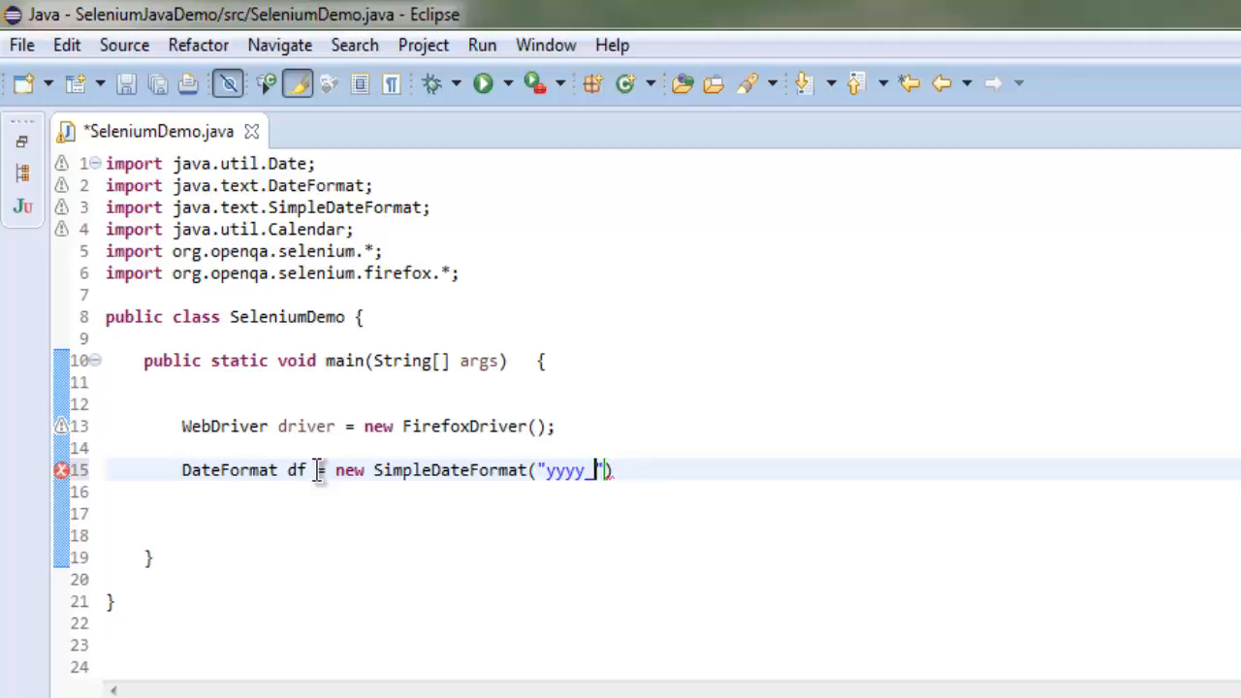
pyautogui.write('MMM')
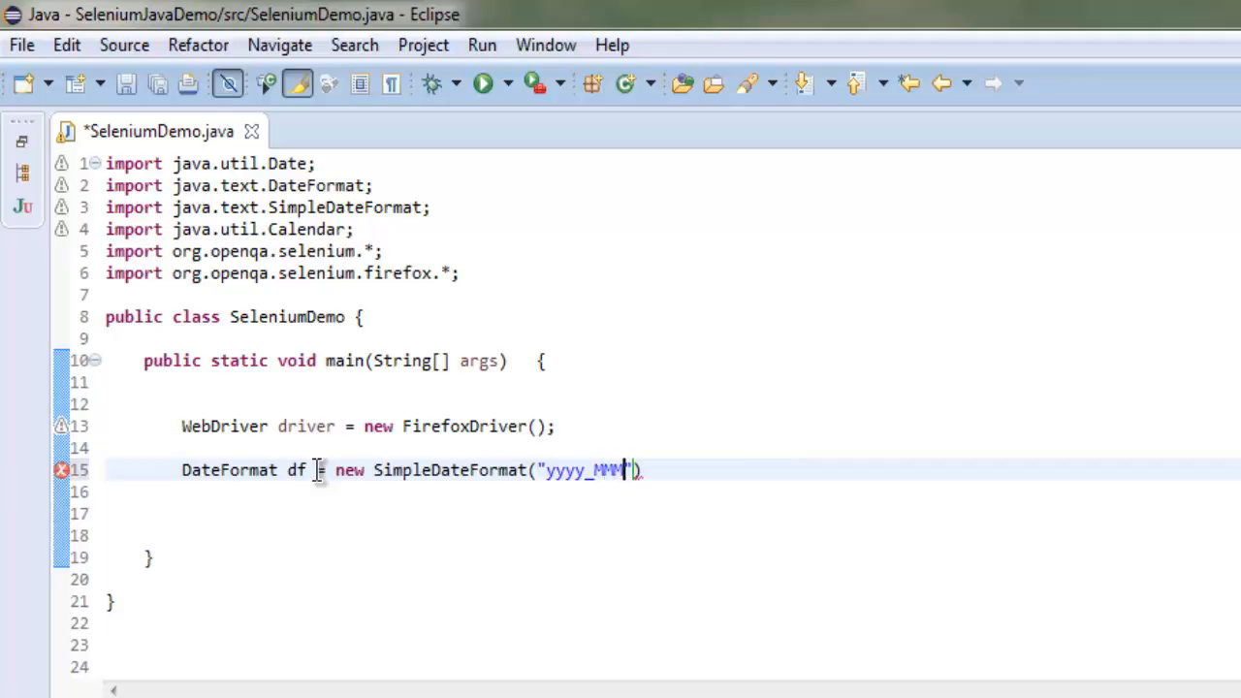
pyautogui.write('_dd')
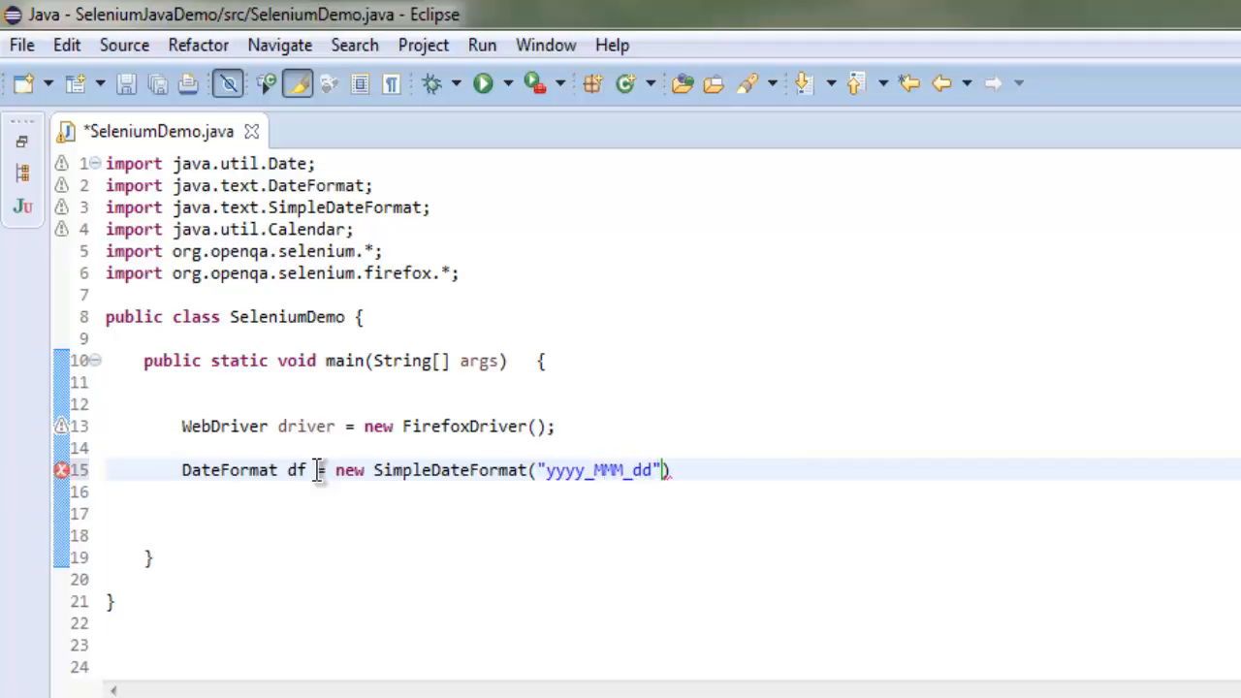
pyautogui.write('" "')
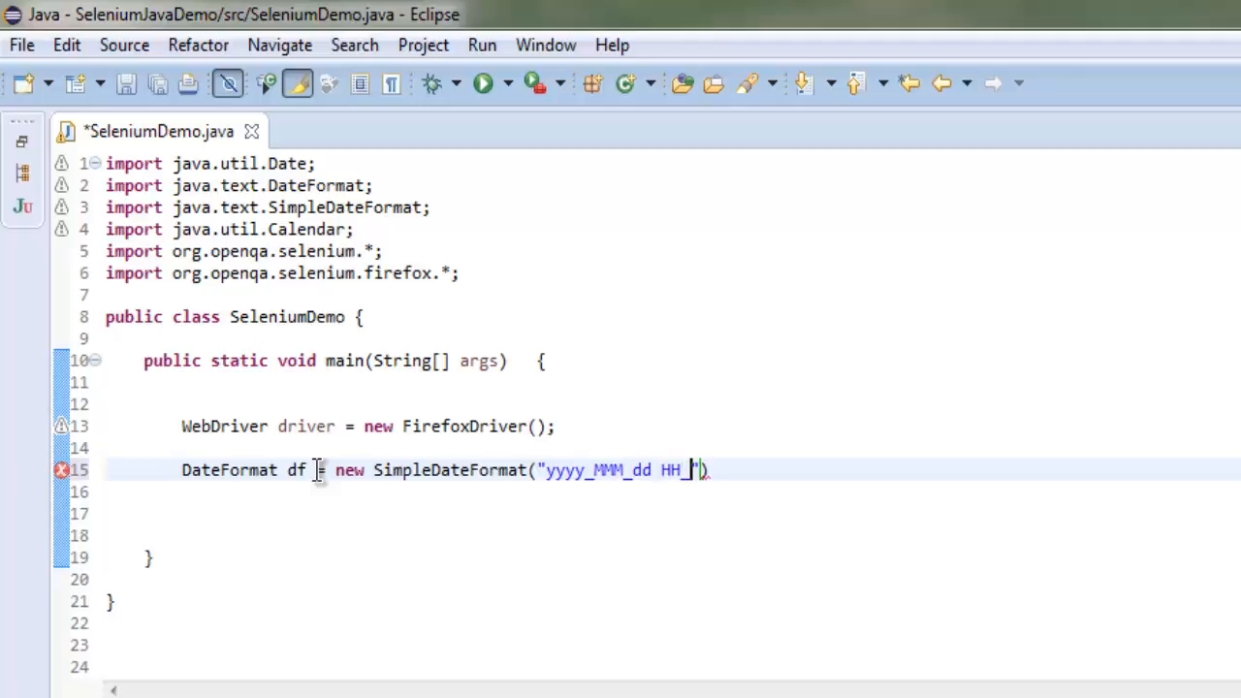
pyautogui.write('MM')
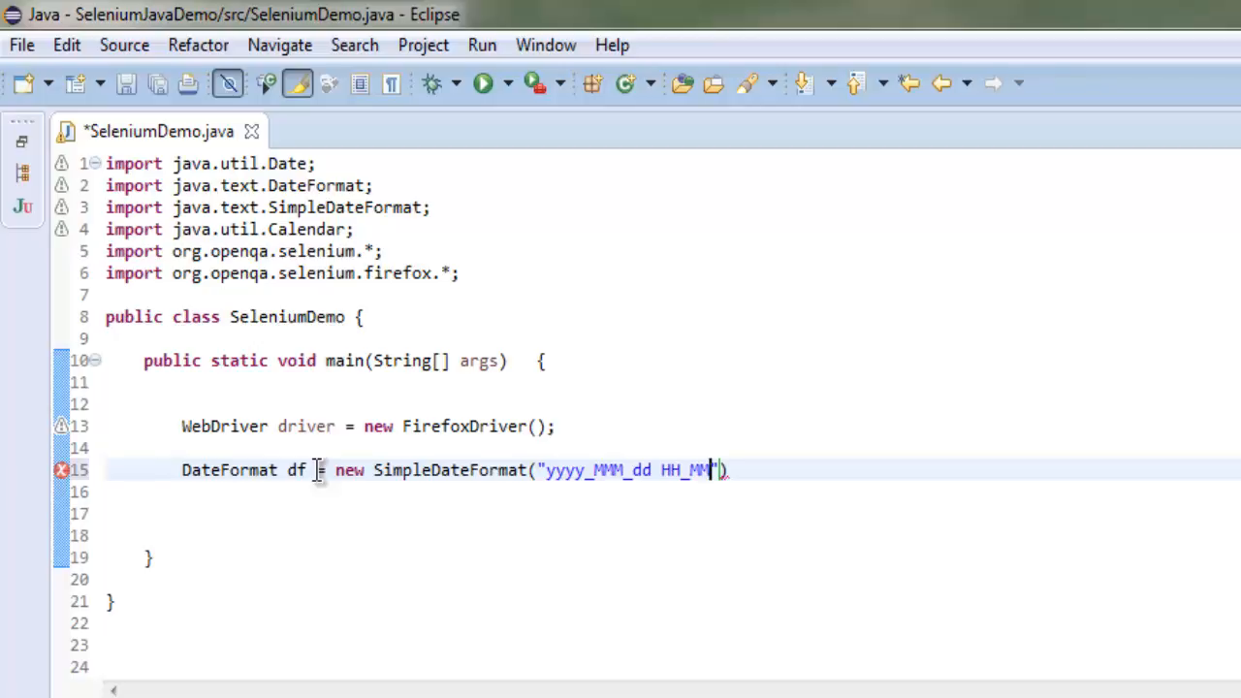
pyautogui.write('SS')
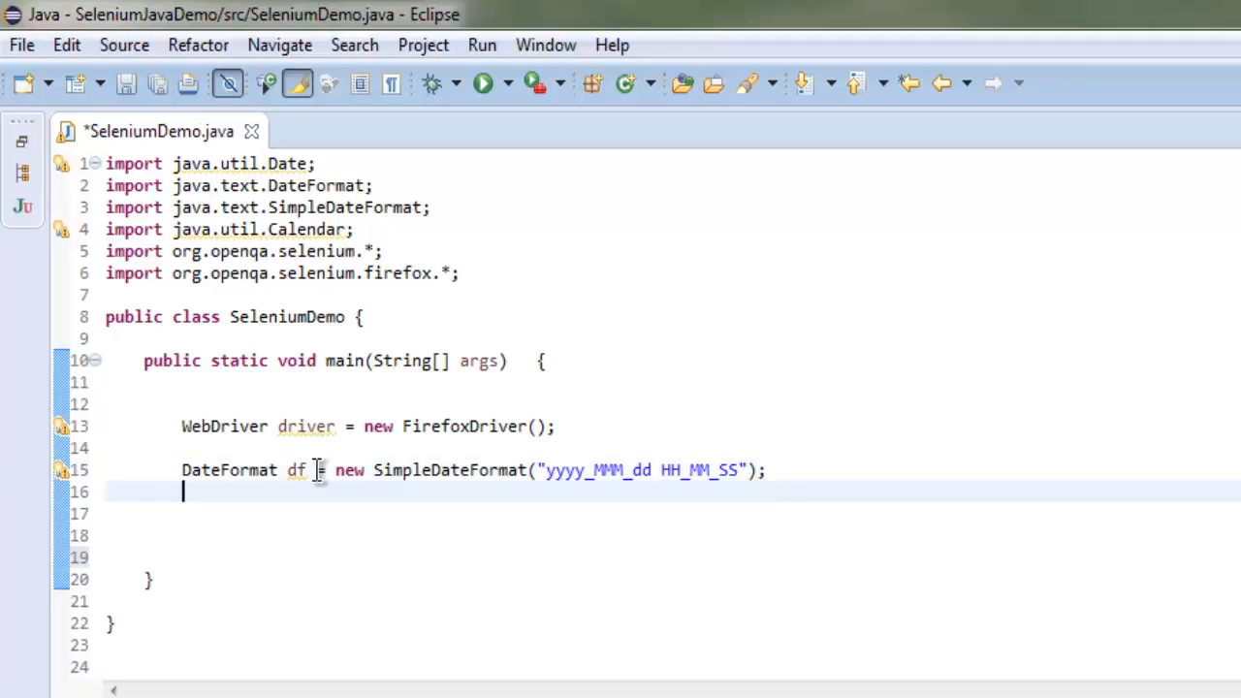
# Step: Create the current date with Date d = new Date();
pyautogui.write('D')
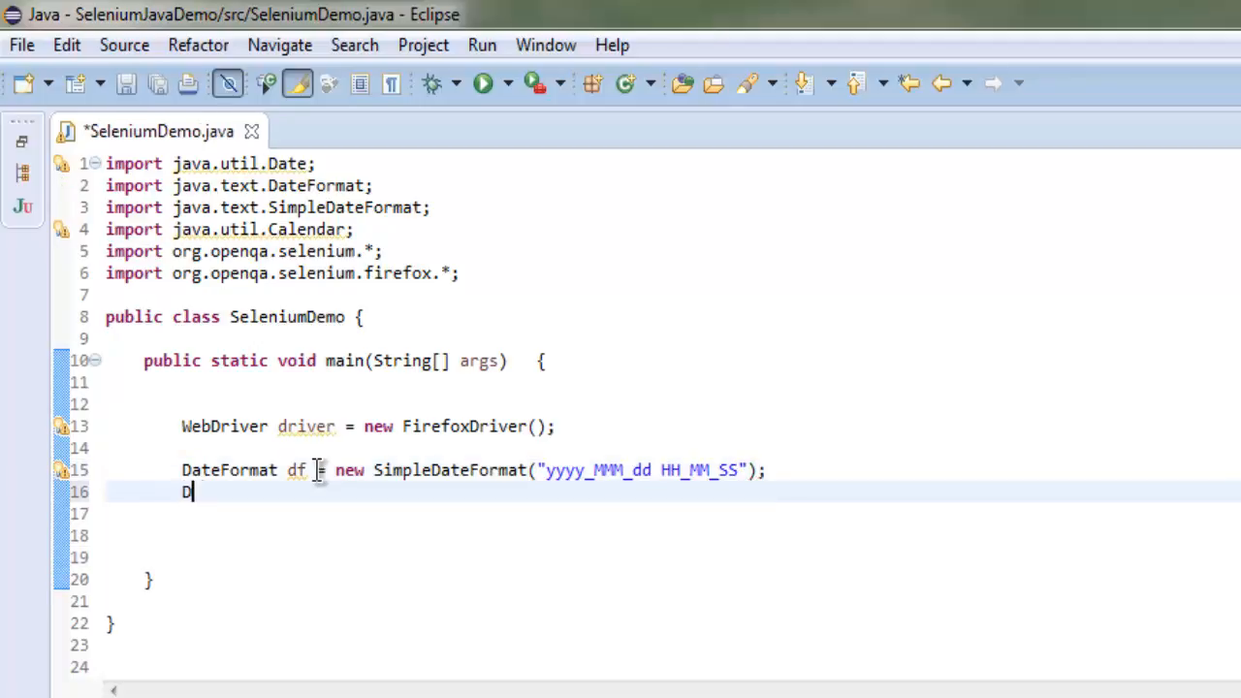
pyautogui.write('ate d')
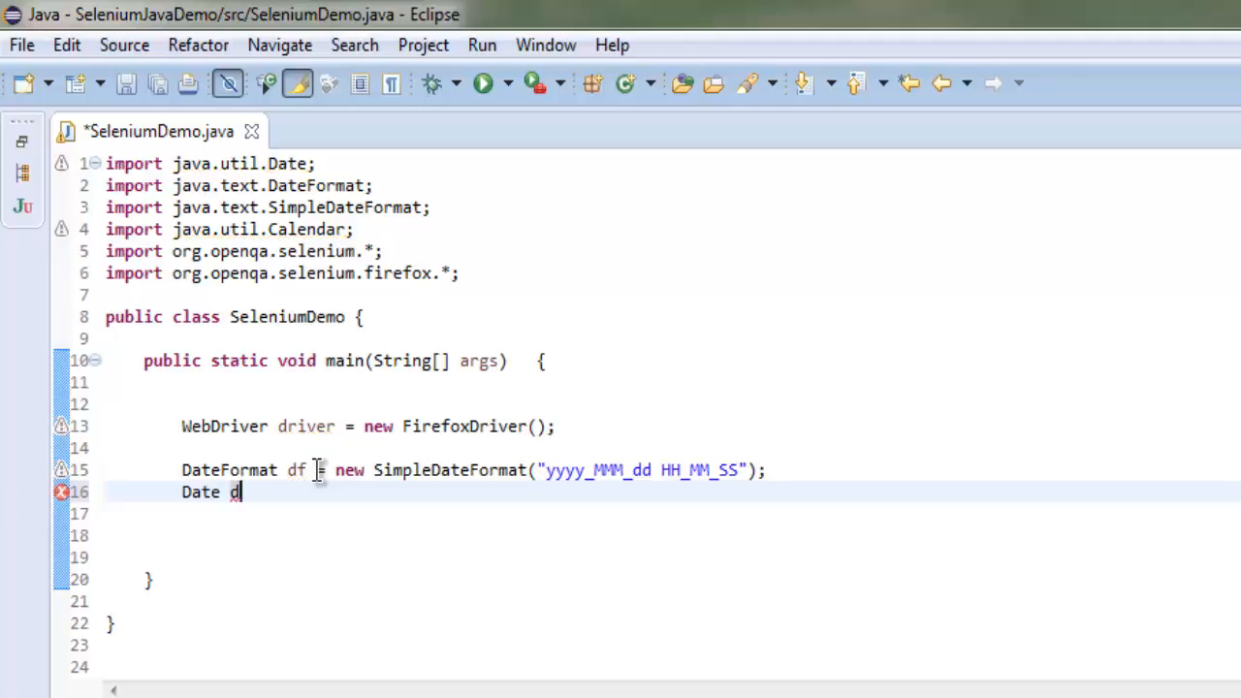
pyautogui.write('= new')
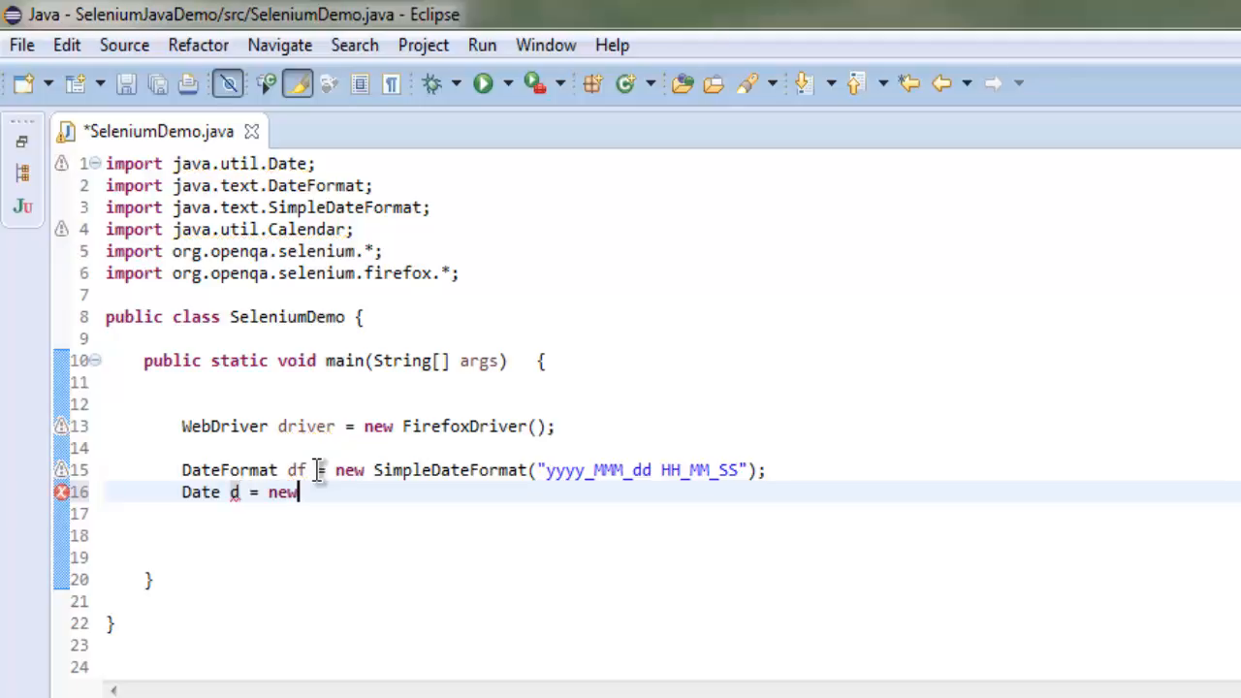
pyautogui.write('Date();')
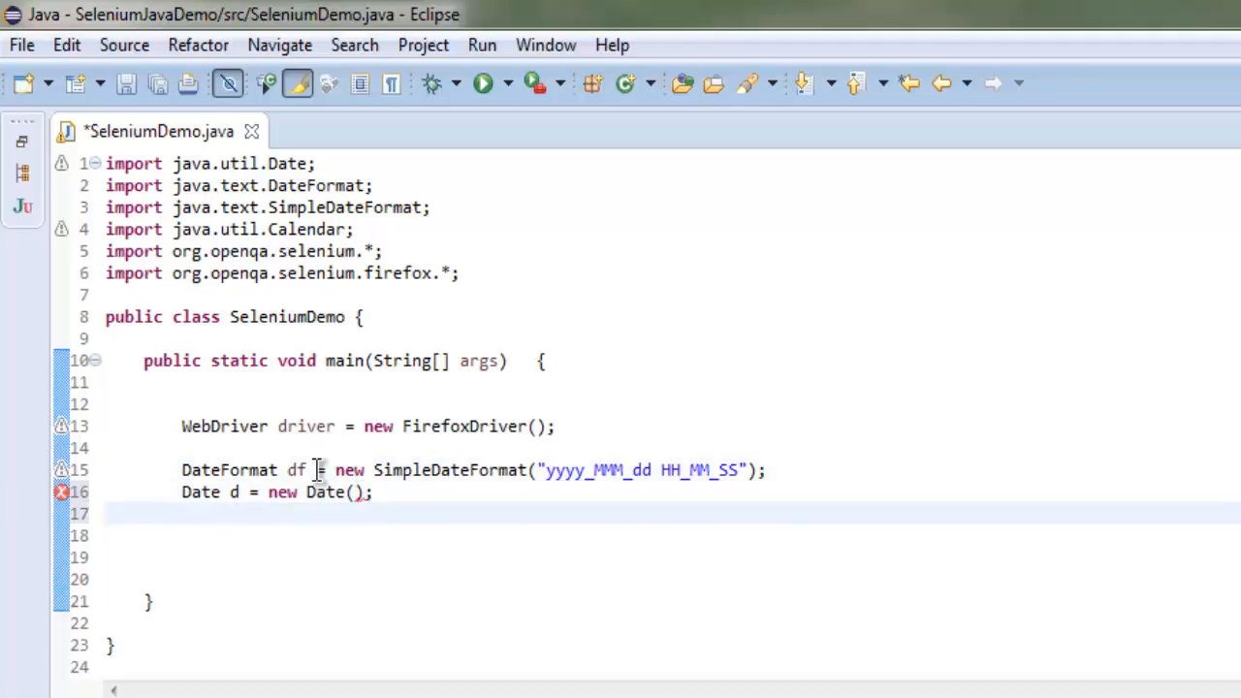
# Step: Assign String time = df.format(d); and save the file
pyautogui.write('String')
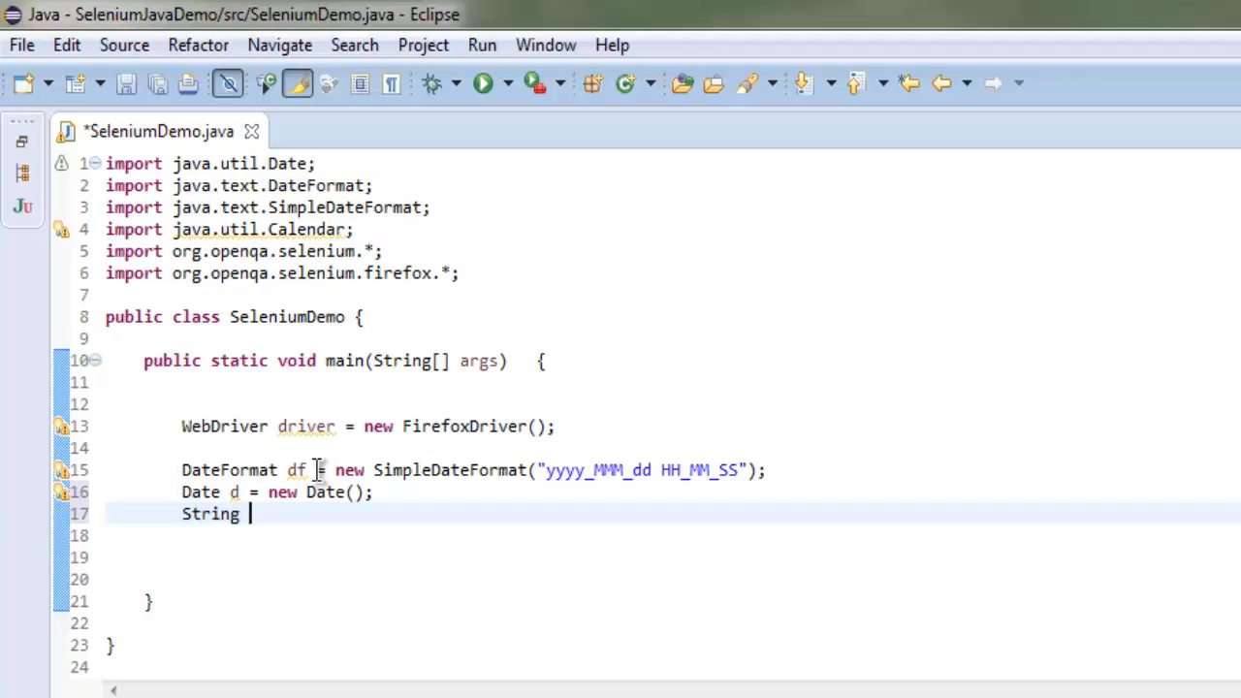
pyautogui.write('time =')
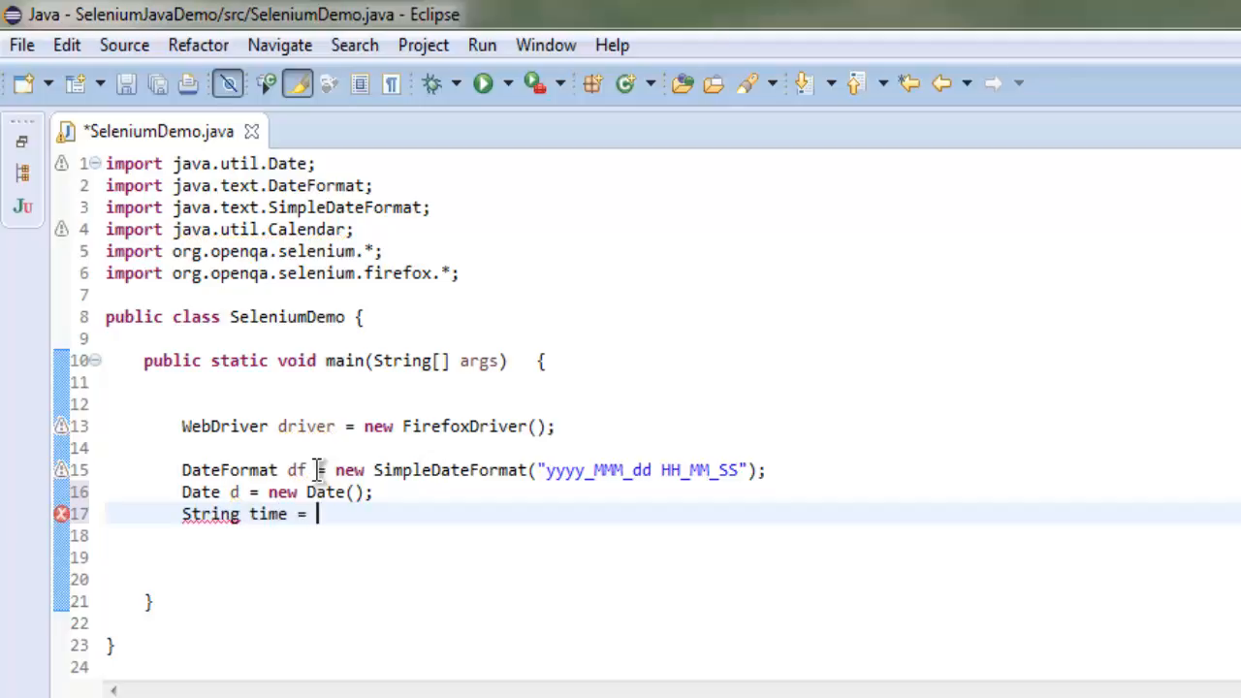
pyautogui.write('d')
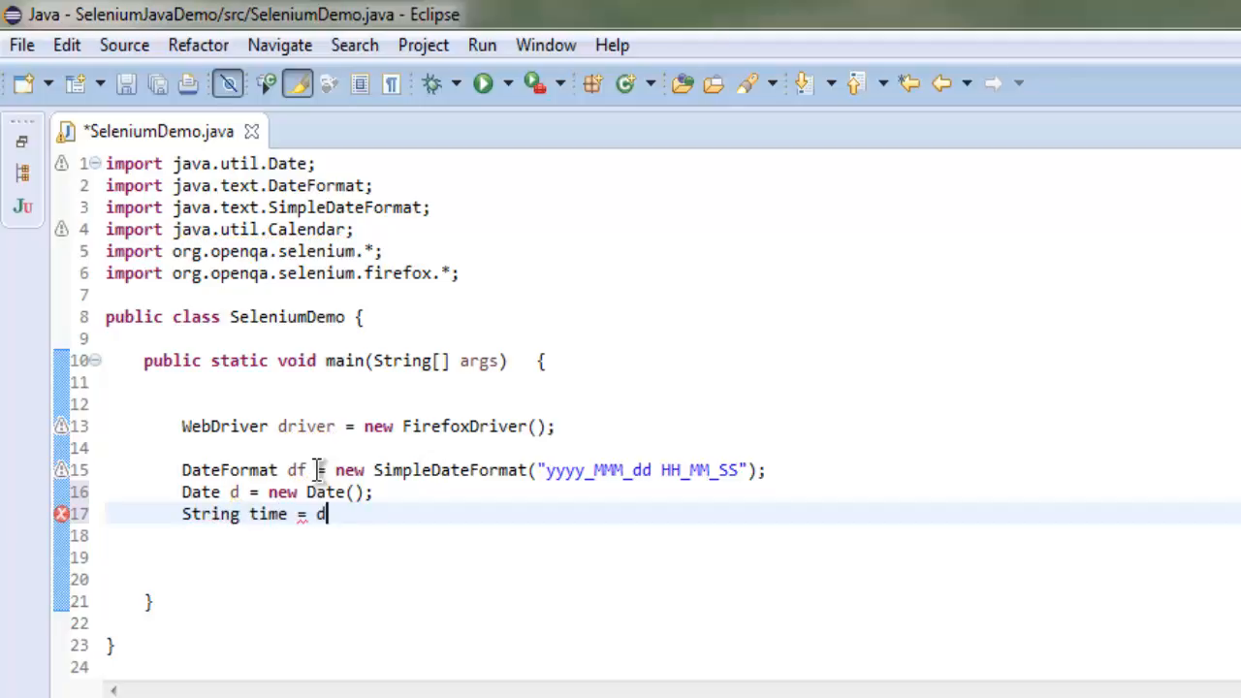
pyautogui.write('f.format(d);')
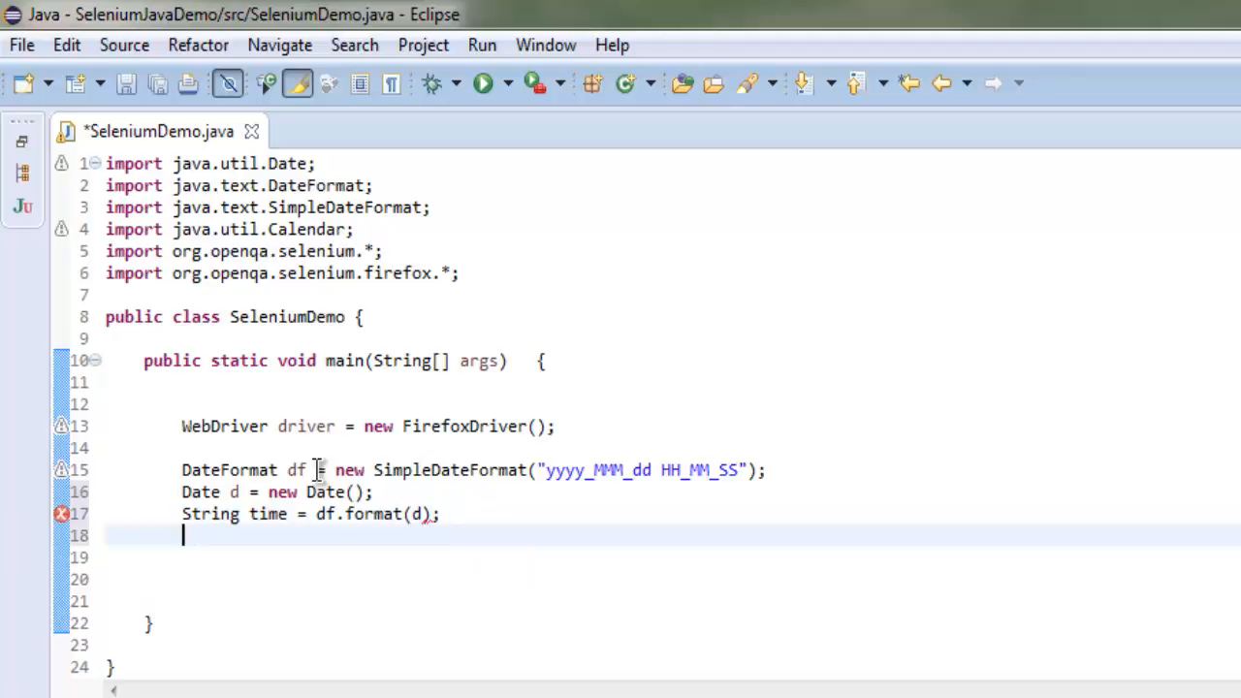
pyautogui.press('ctrl+s')
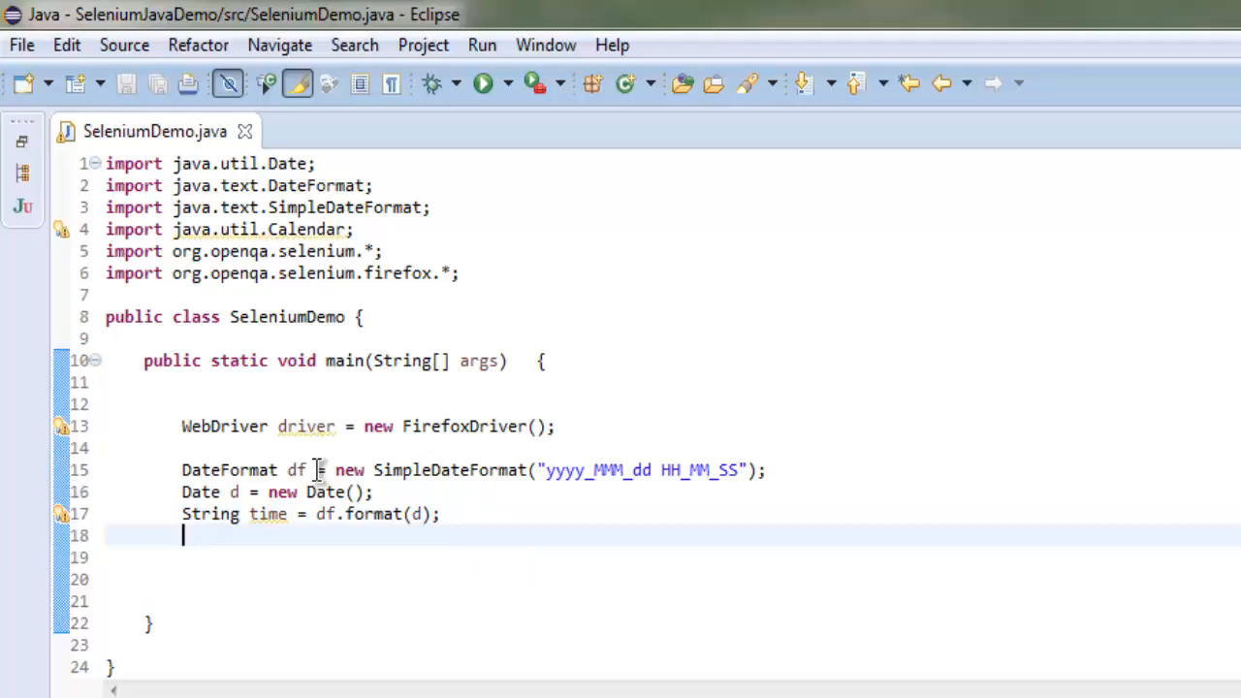
pyautogui.write('driver.get("')
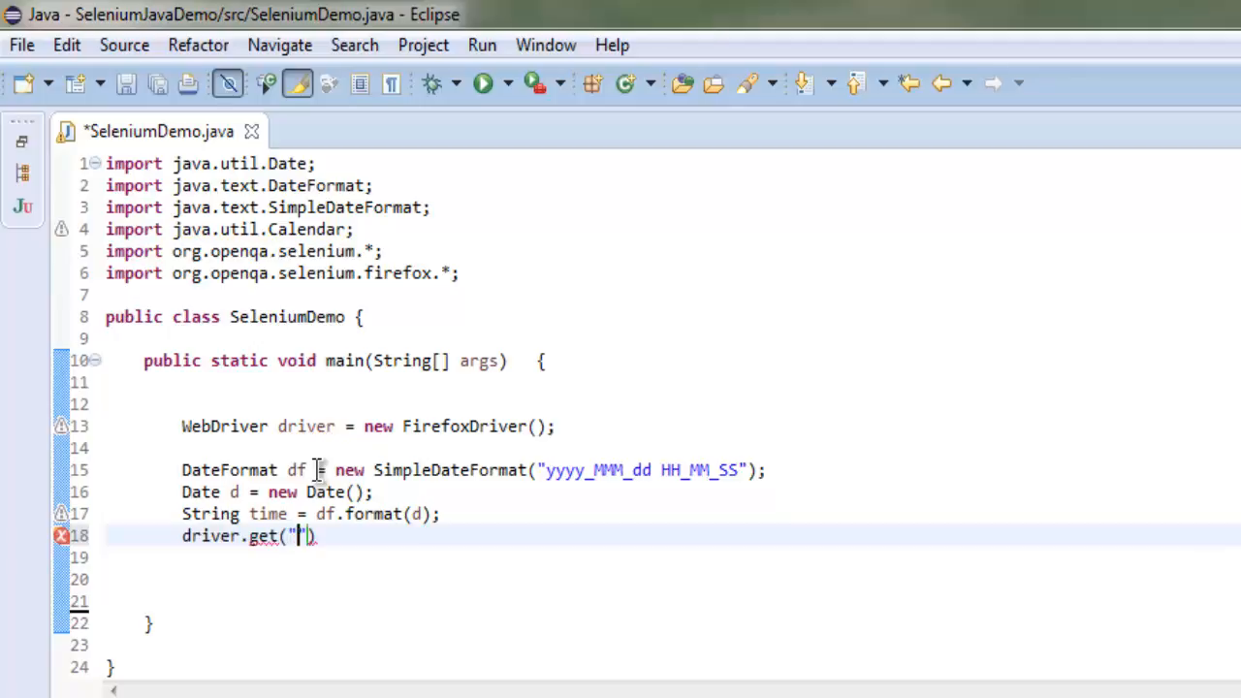
pyautogui.write('http://googl')
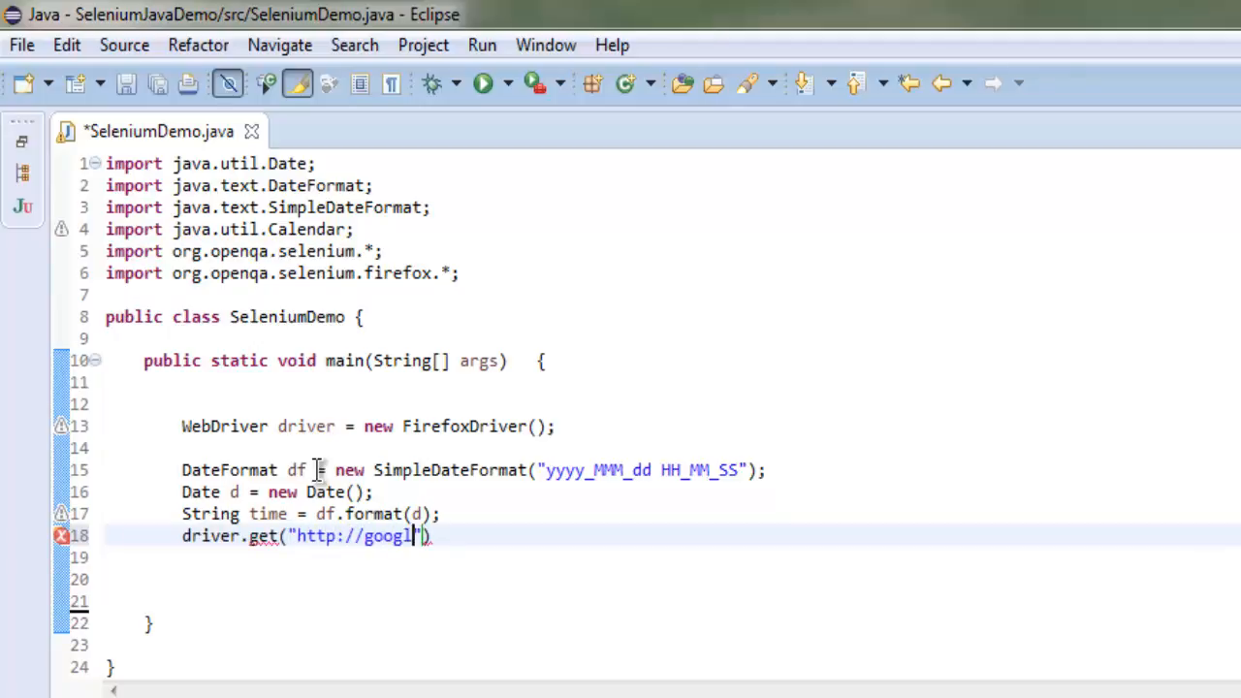
pyautogui.write('e.com");')
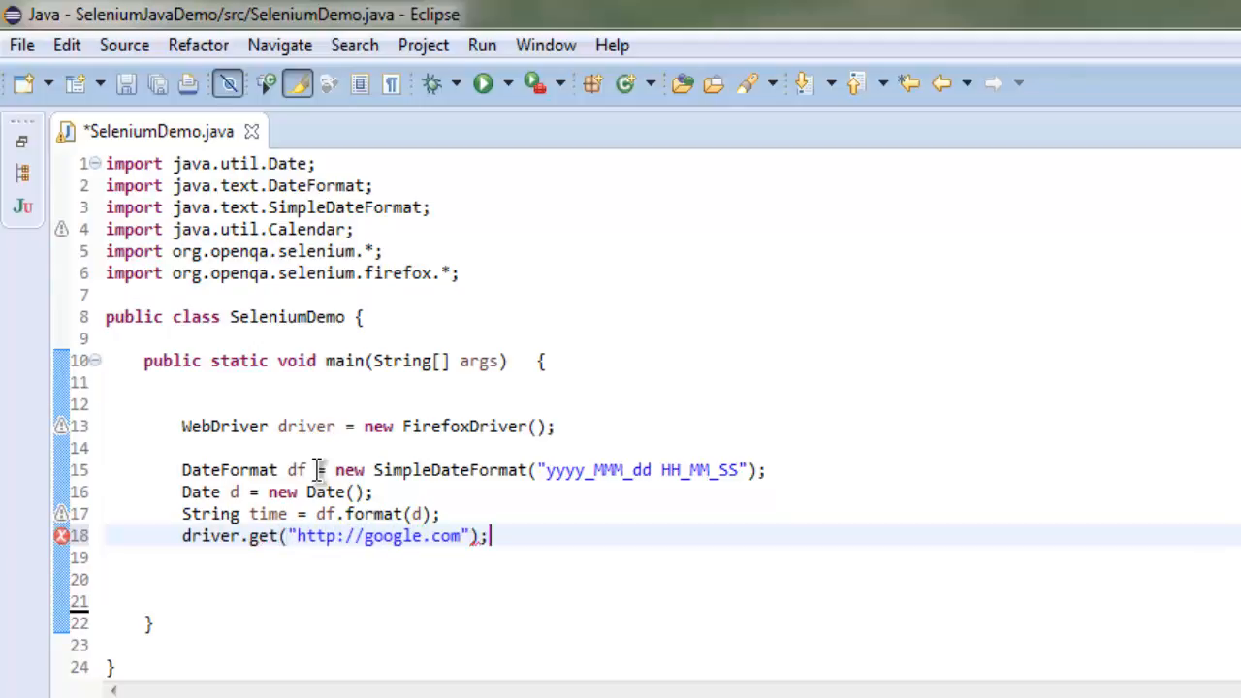
pyautogui.press('ctrl+s')
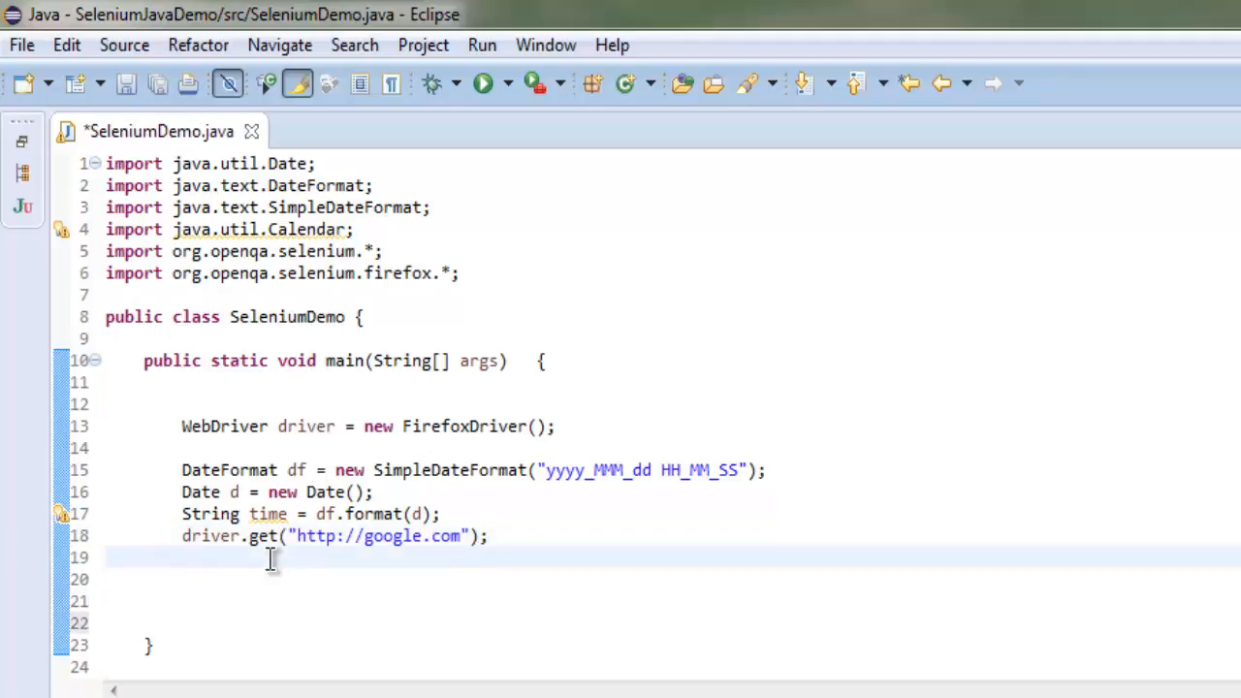
# Step: Add System.out.println(time); to print the timestamp and save SeleniumDemo.java
pyautogui.write('Syse')
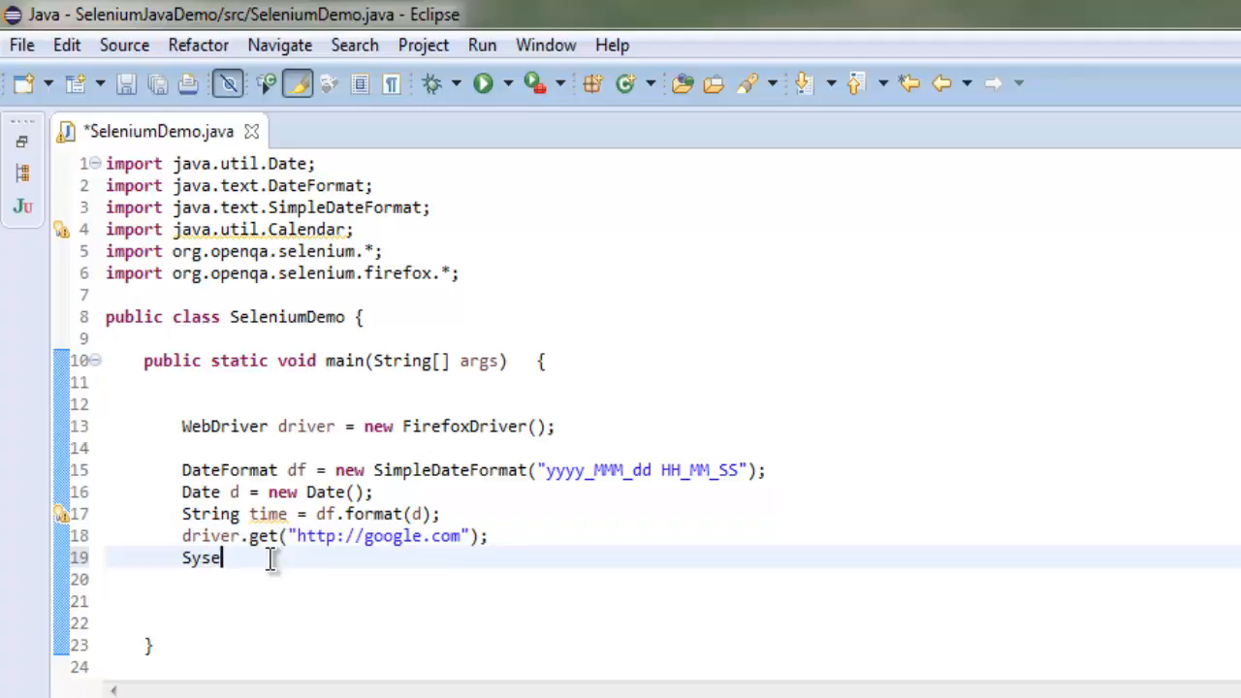
pyautogui.write('tem.')
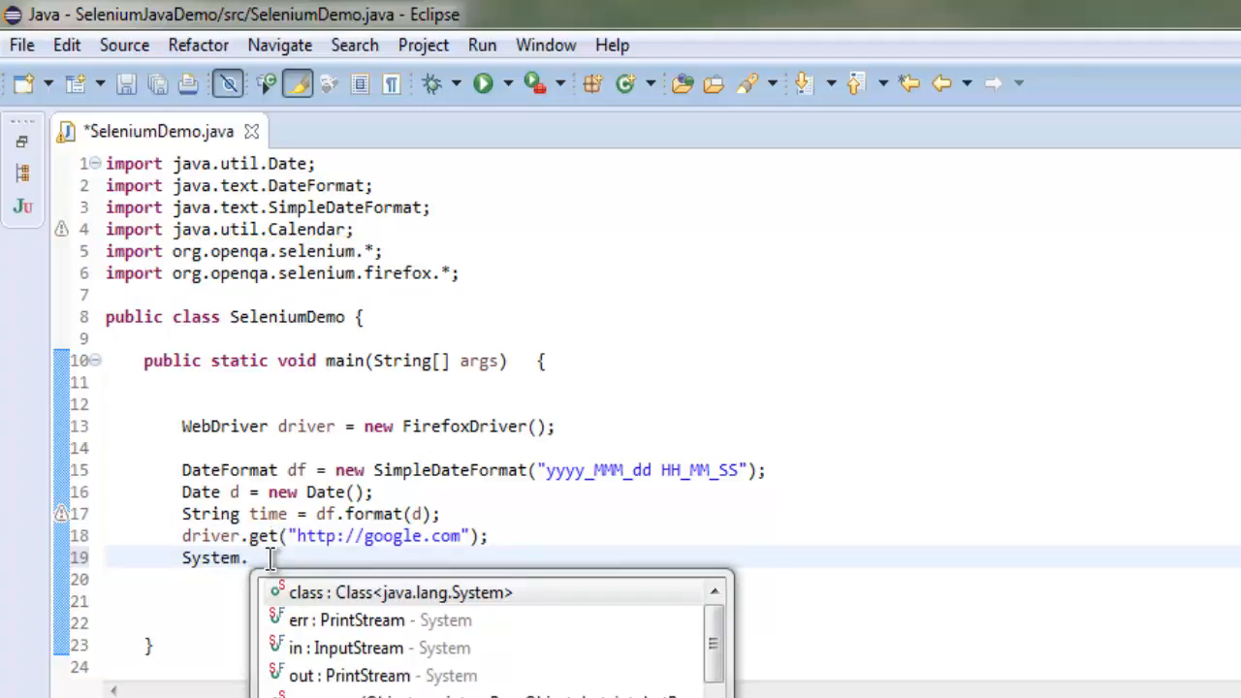
pyautogui.write('out.prin')
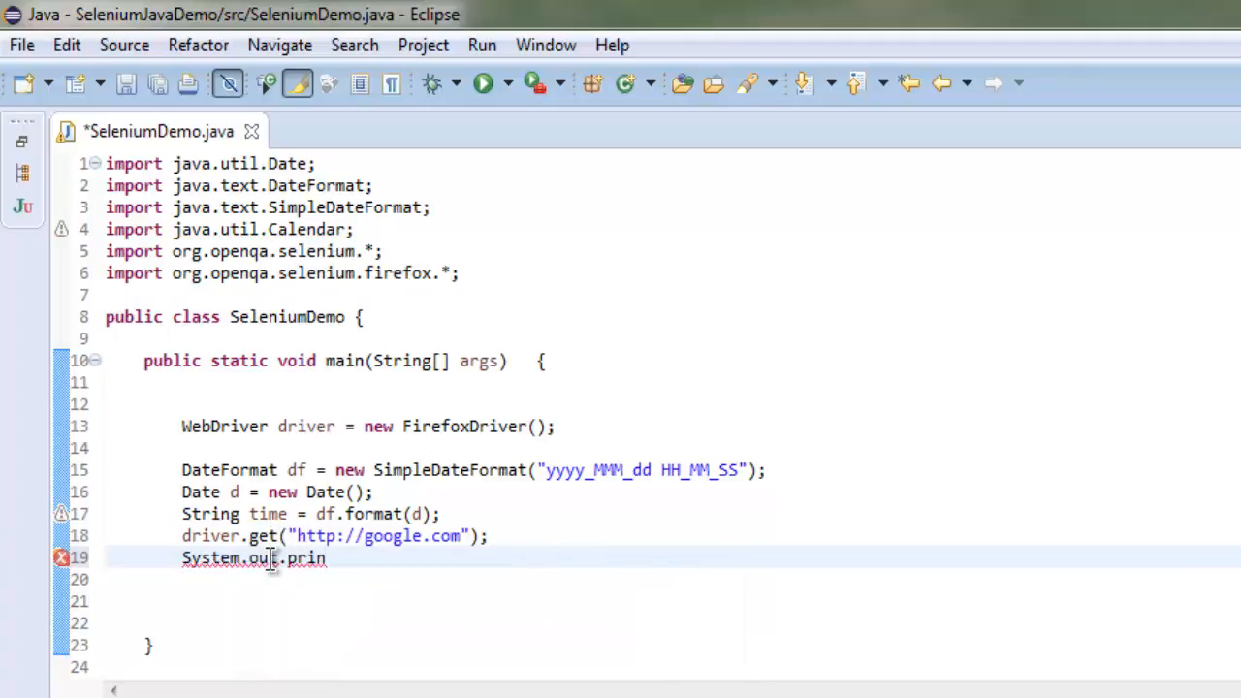
pyautogui.write('tln()')
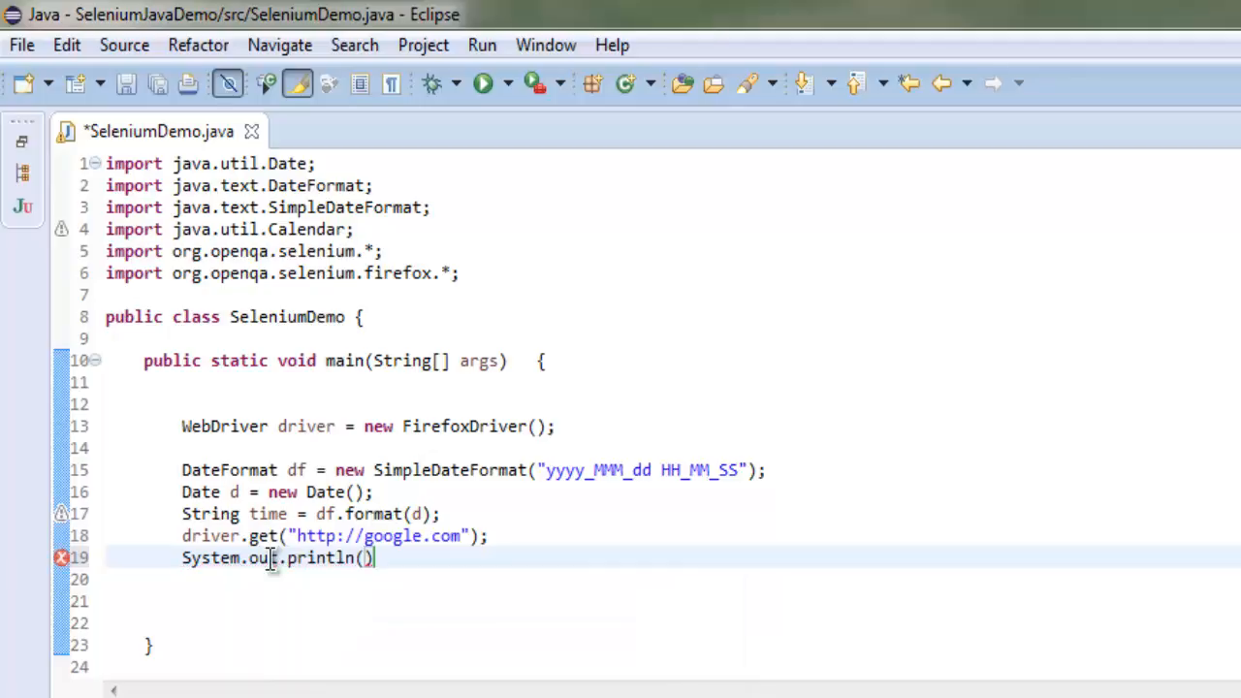
pyautogui.write('time')
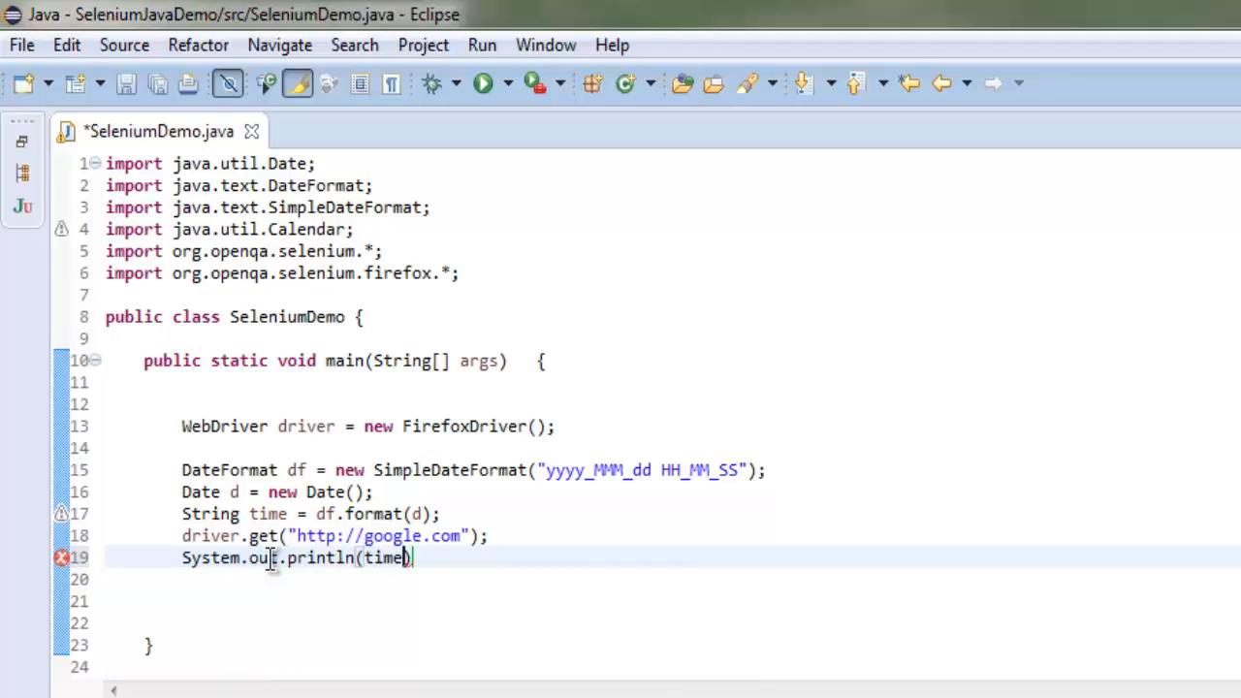
pyautogui.press('ctrl+s')
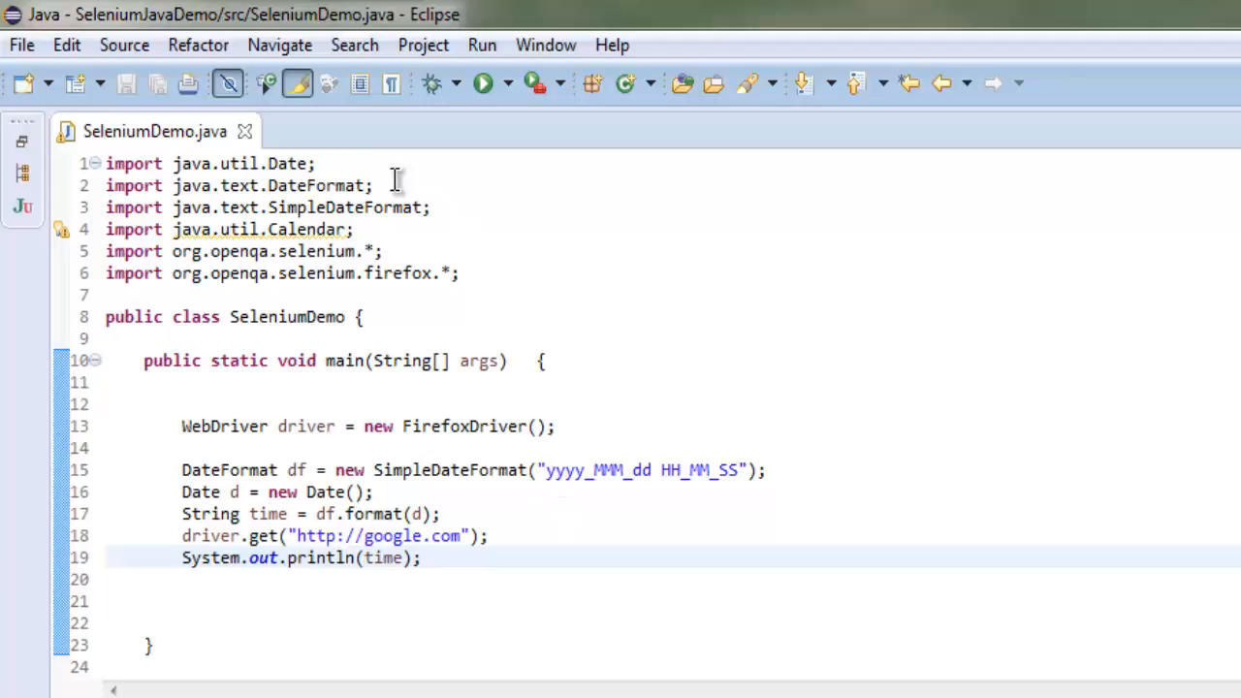
pyautogui.moveTo(444, 205)
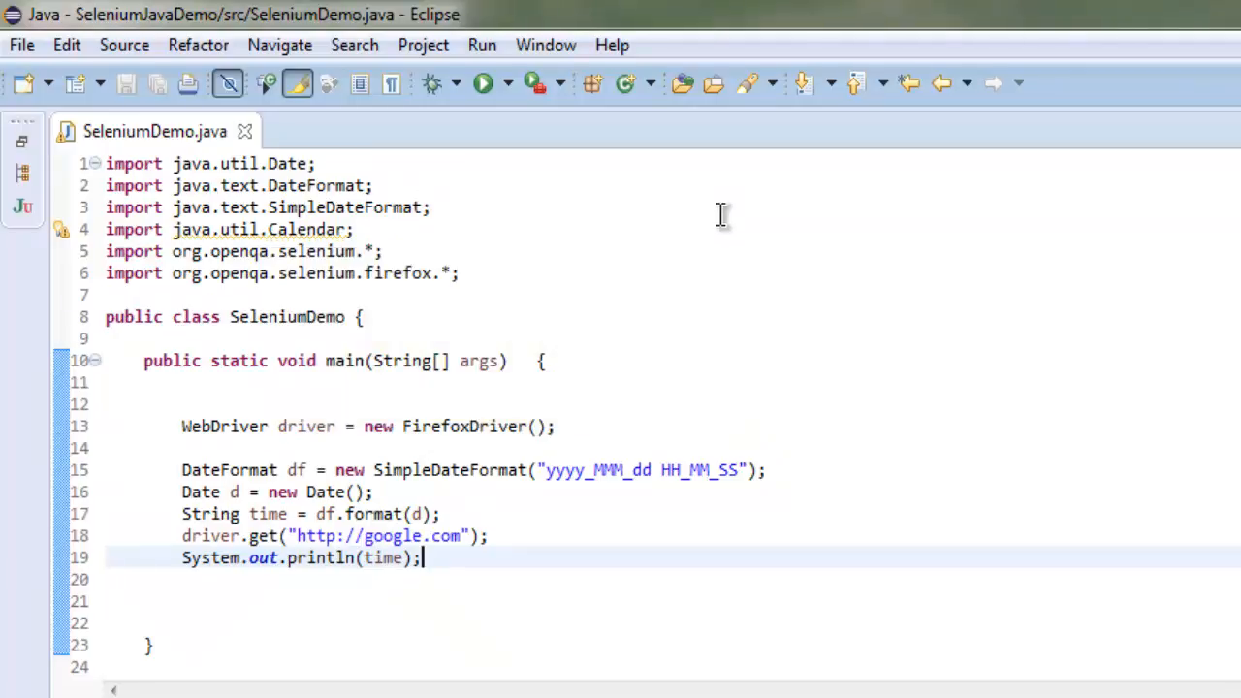
pyautogui.moveTo(715, 212)
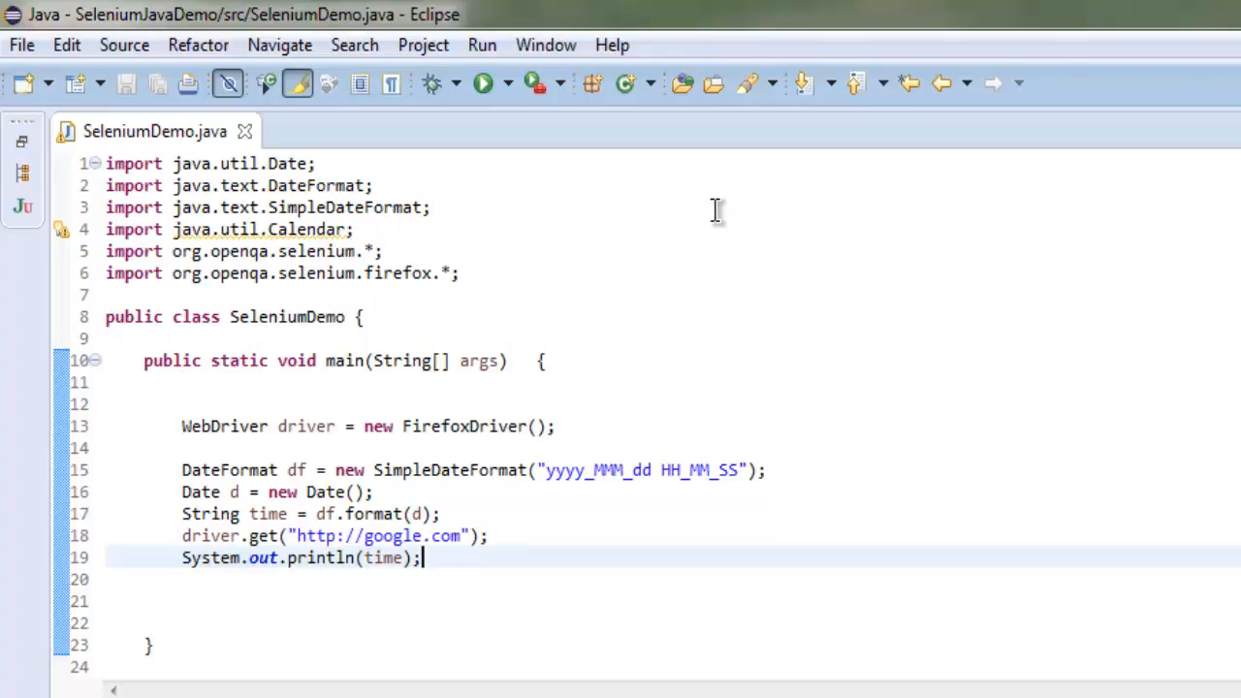
pyautogui.moveTo(361, 500)
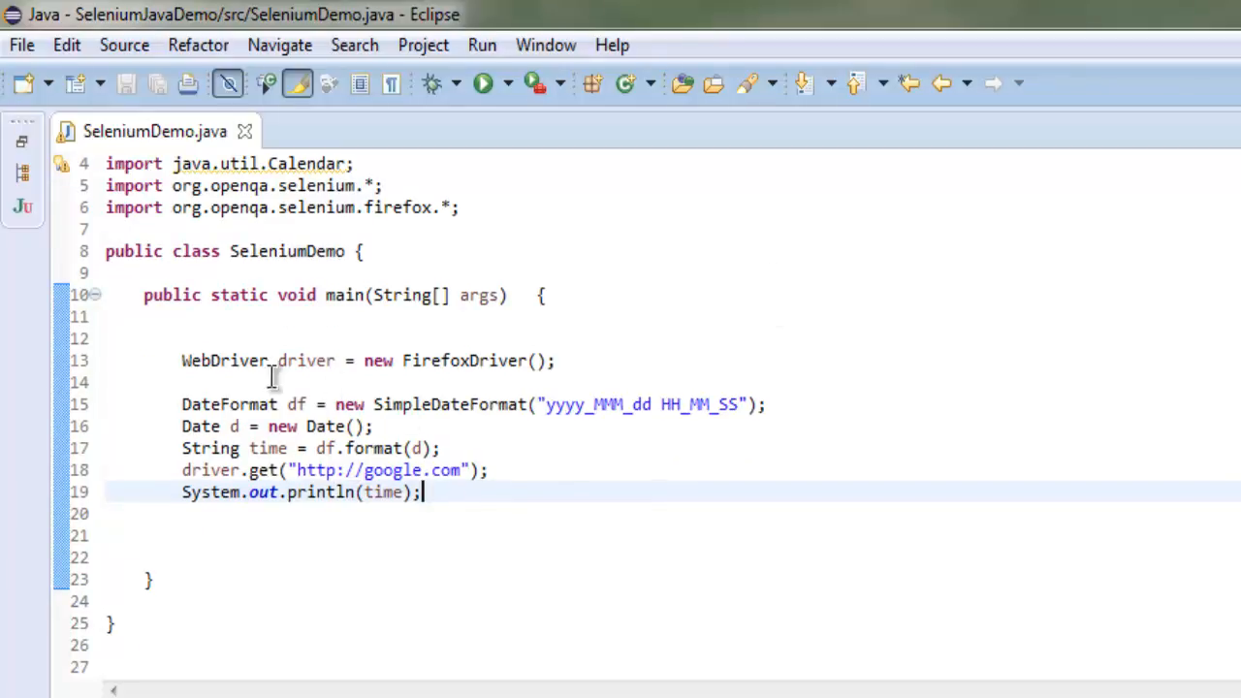
pyautogui.moveTo(621, 361)
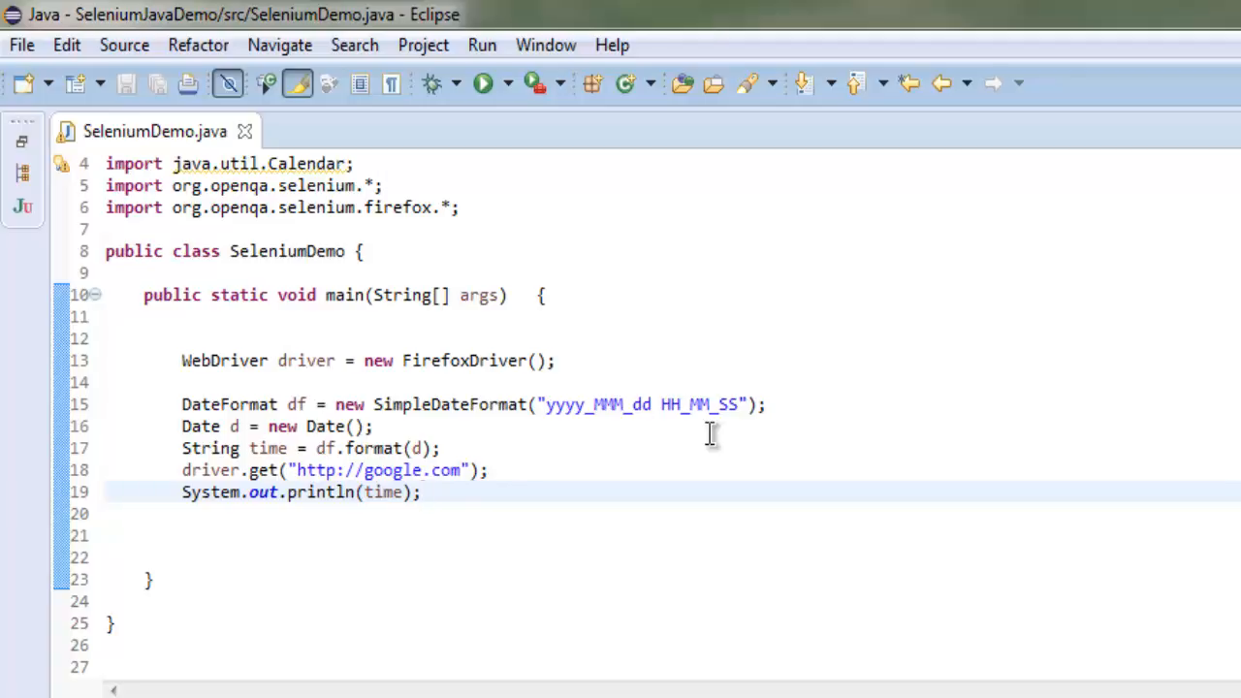
# Step: Run SeleniumDemo as a Java Application so the console prints 2015_Aug_29 11_57_45
pyautogui.click(419, 492)
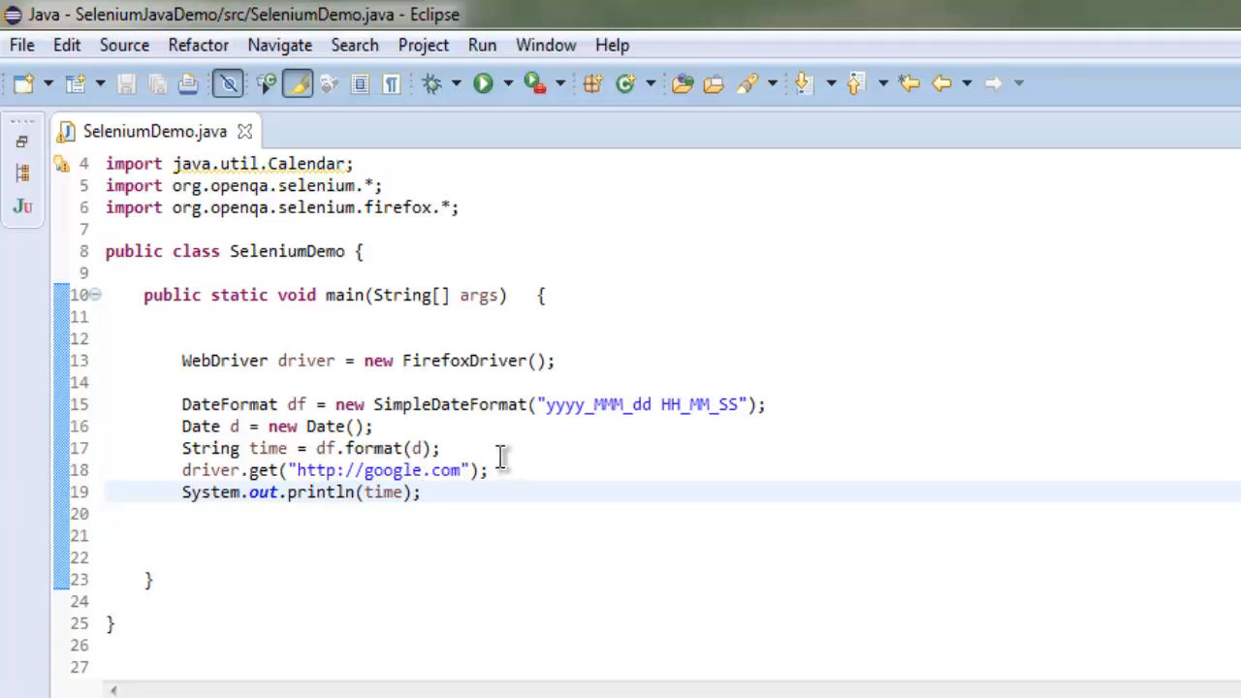
pyautogui.moveTo(254, 535)
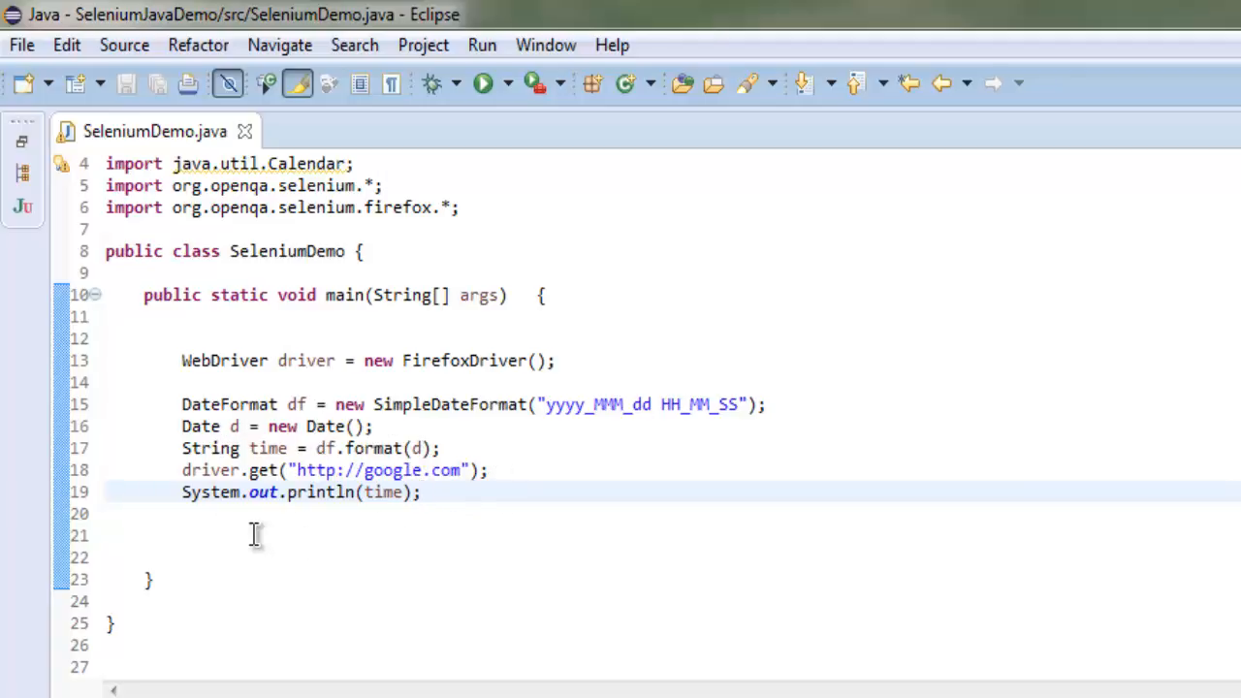
pyautogui.moveTo(268, 542)
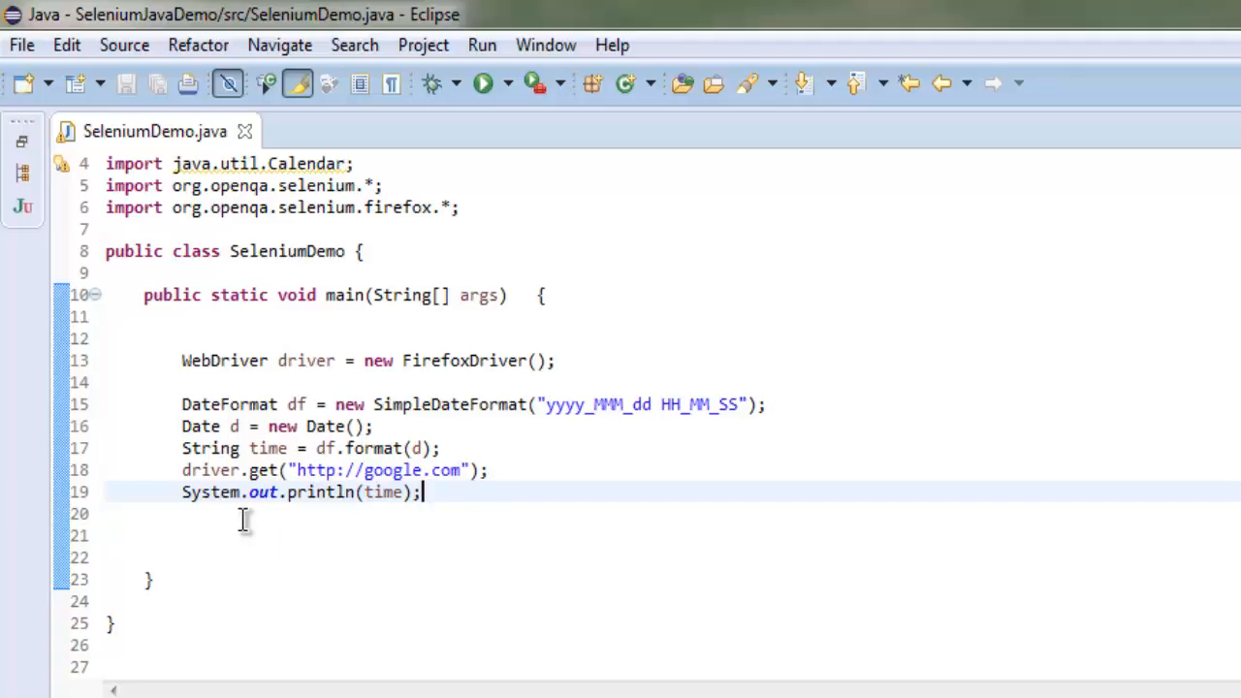
pyautogui.moveTo(216, 457)
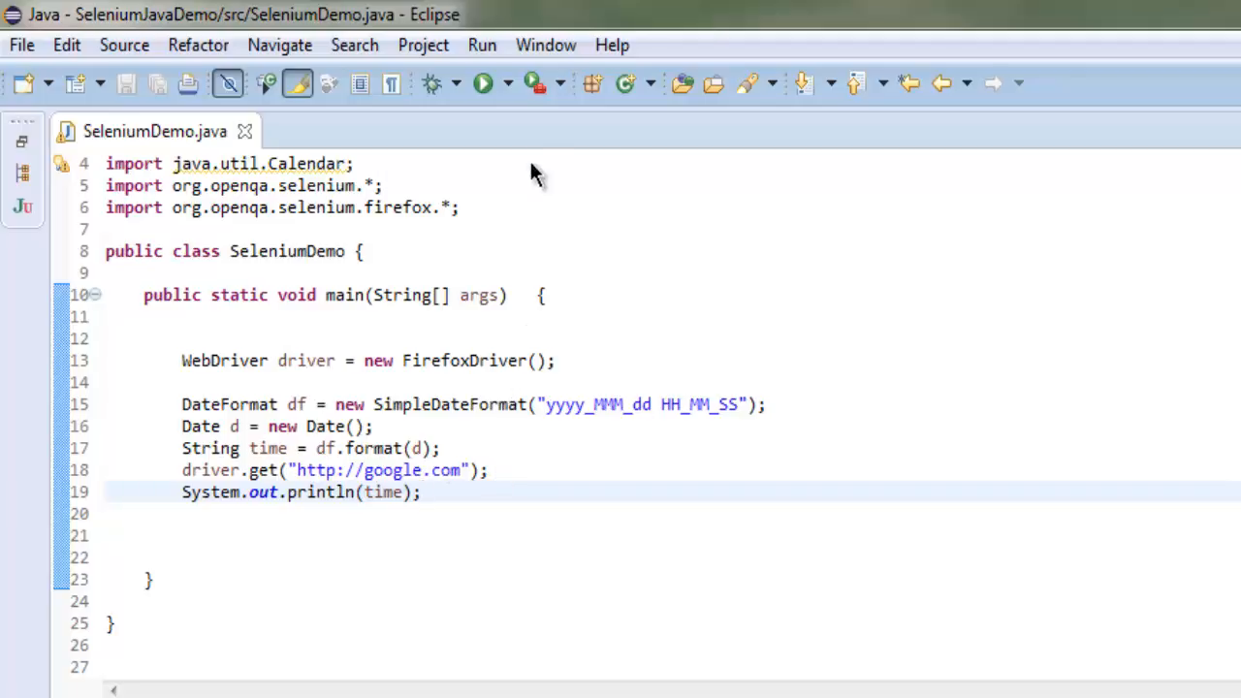
pyautogui.moveTo(624, 485)
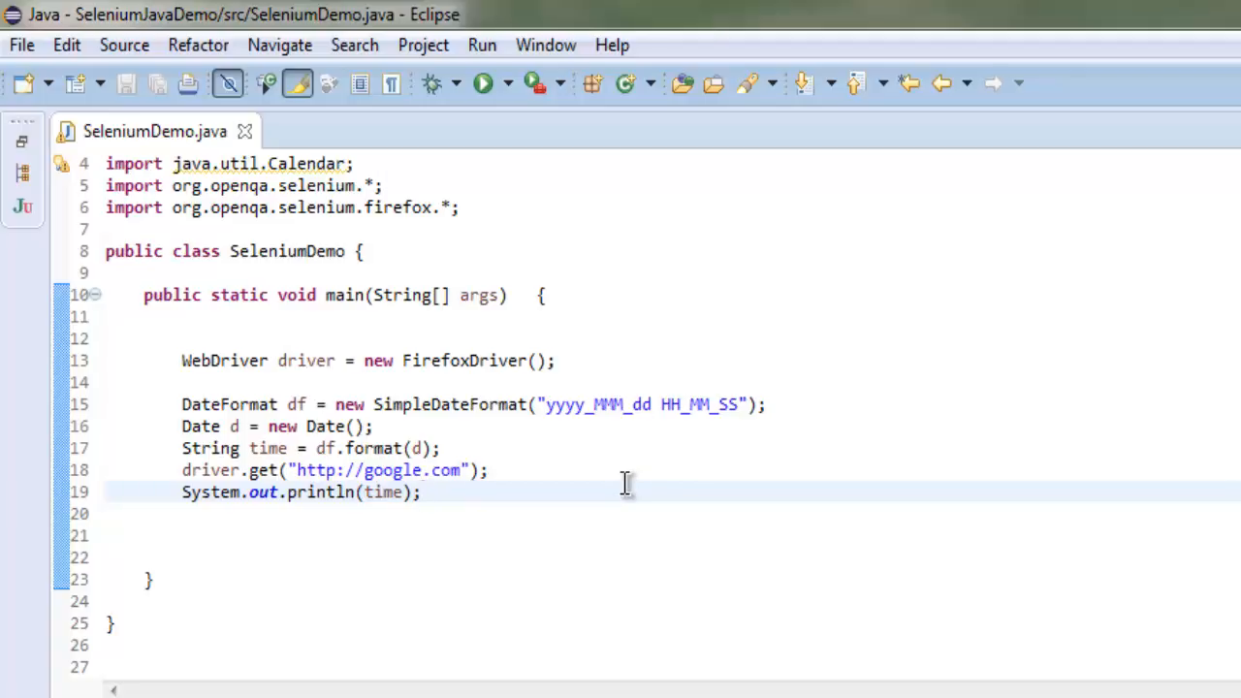
pyautogui.click(419, 493)
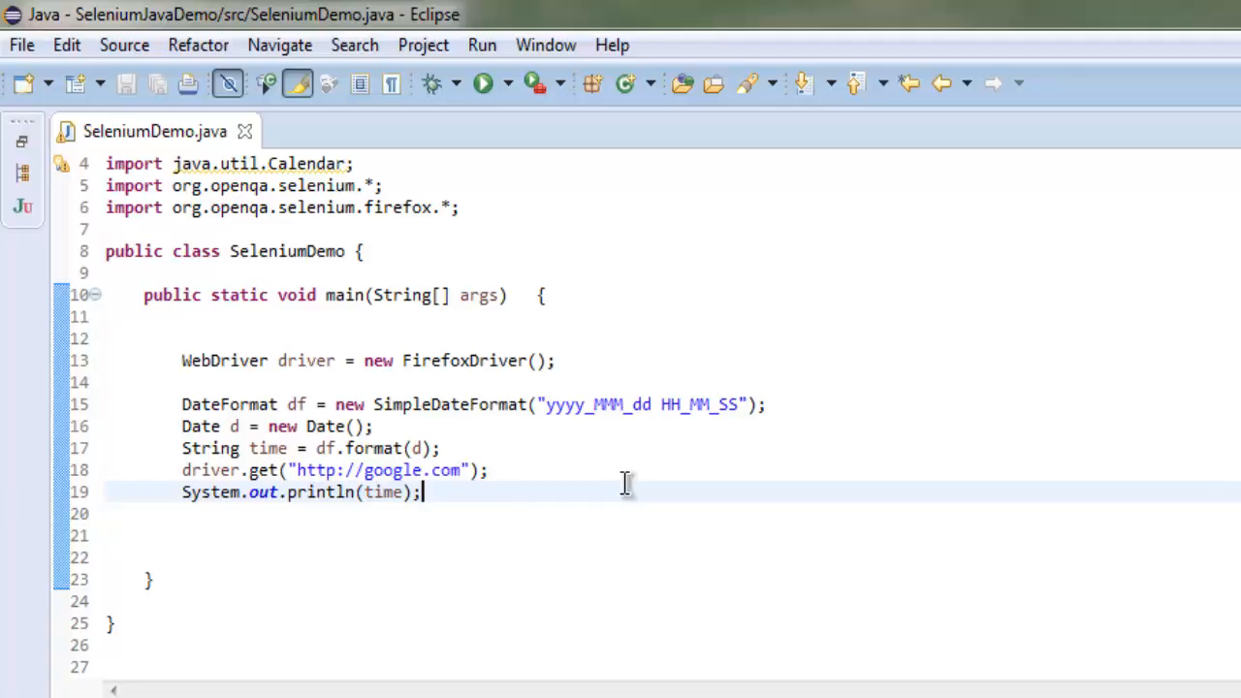
pyautogui.click(483, 82)
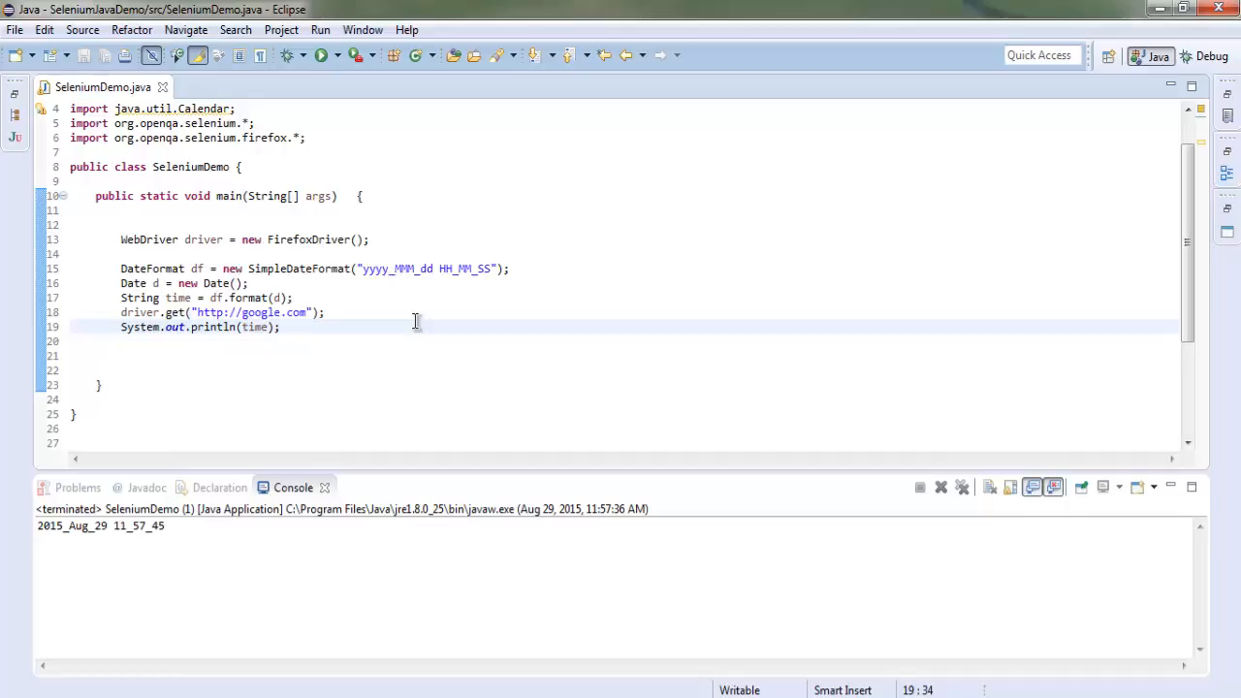
# Step: Relaunch SeleniumDemo so Firefox opens Google and a new timestamp prints
pyautogui.click(279, 326)
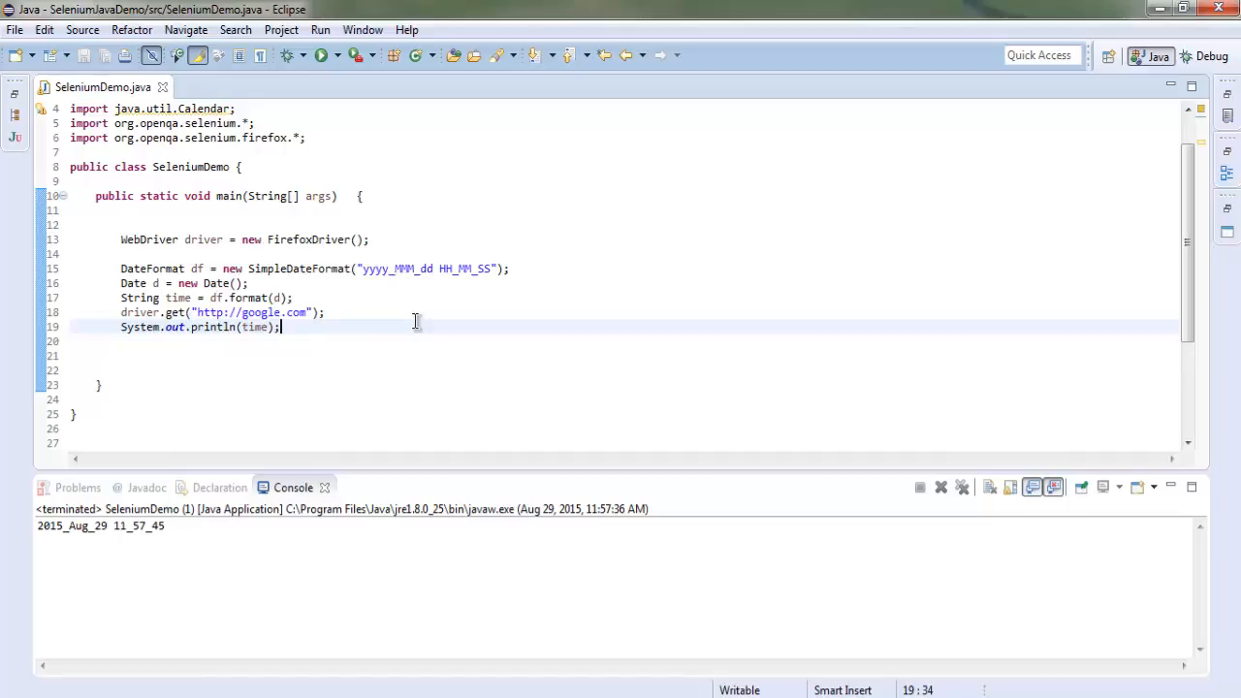
pyautogui.moveTo(342, 60)
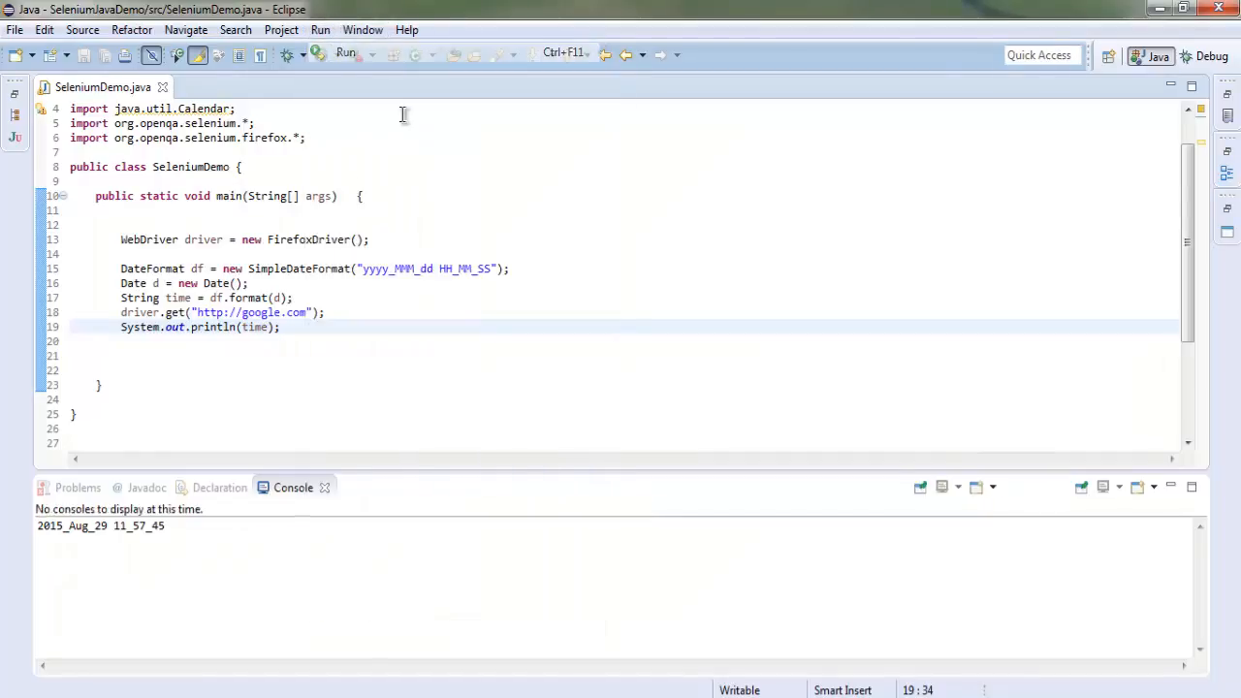
pyautogui.click(318, 55)
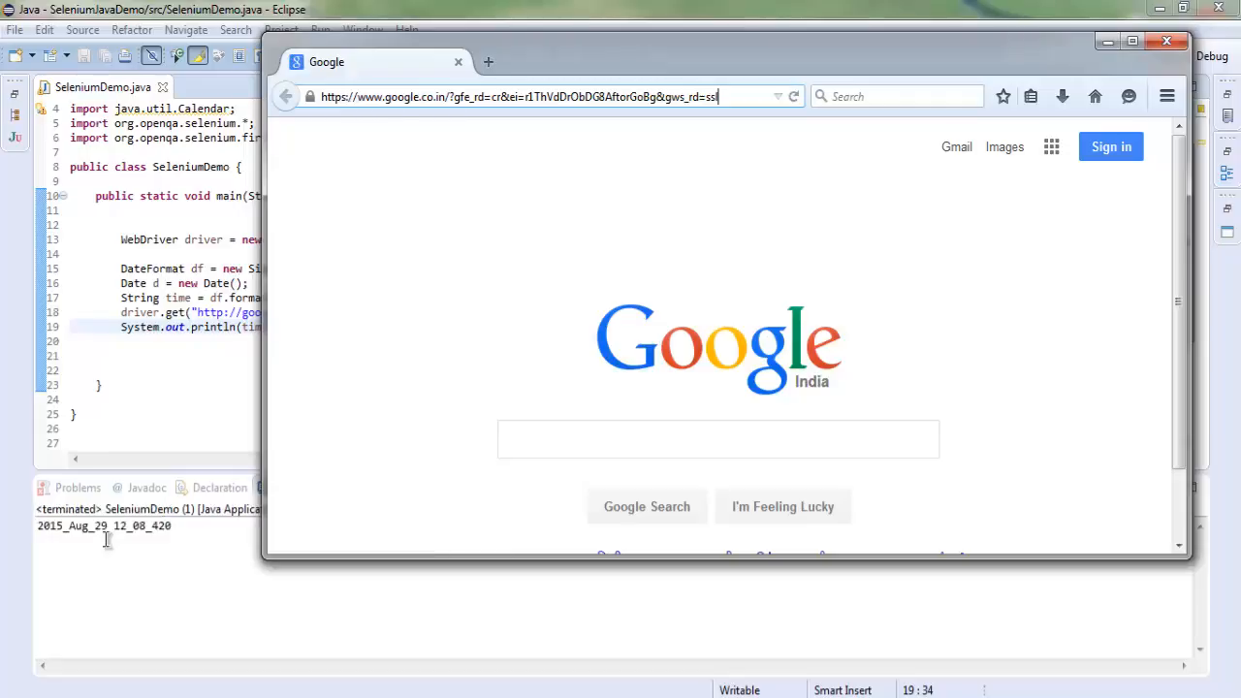
# Step: Close the Firefox window showing Google, leaving the Eclipse console visible
pyautogui.click(1167, 41)
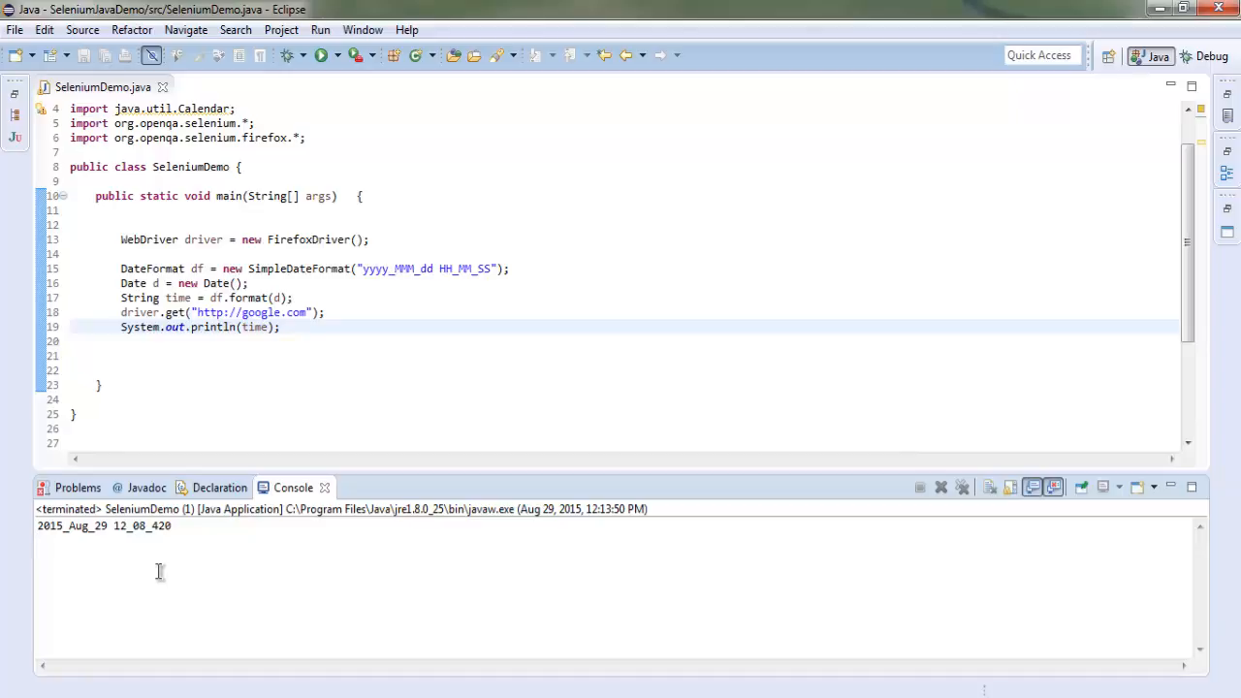
pyautogui.moveTo(159, 570)
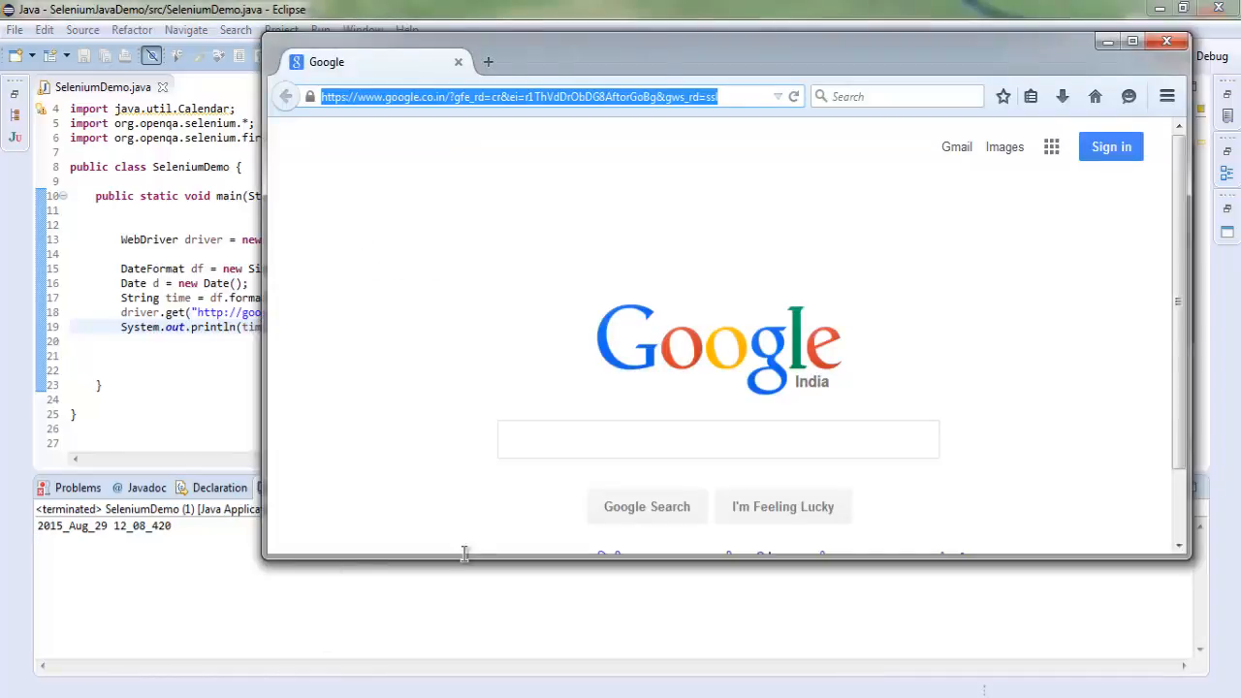
pyautogui.moveTo(1167, 41)
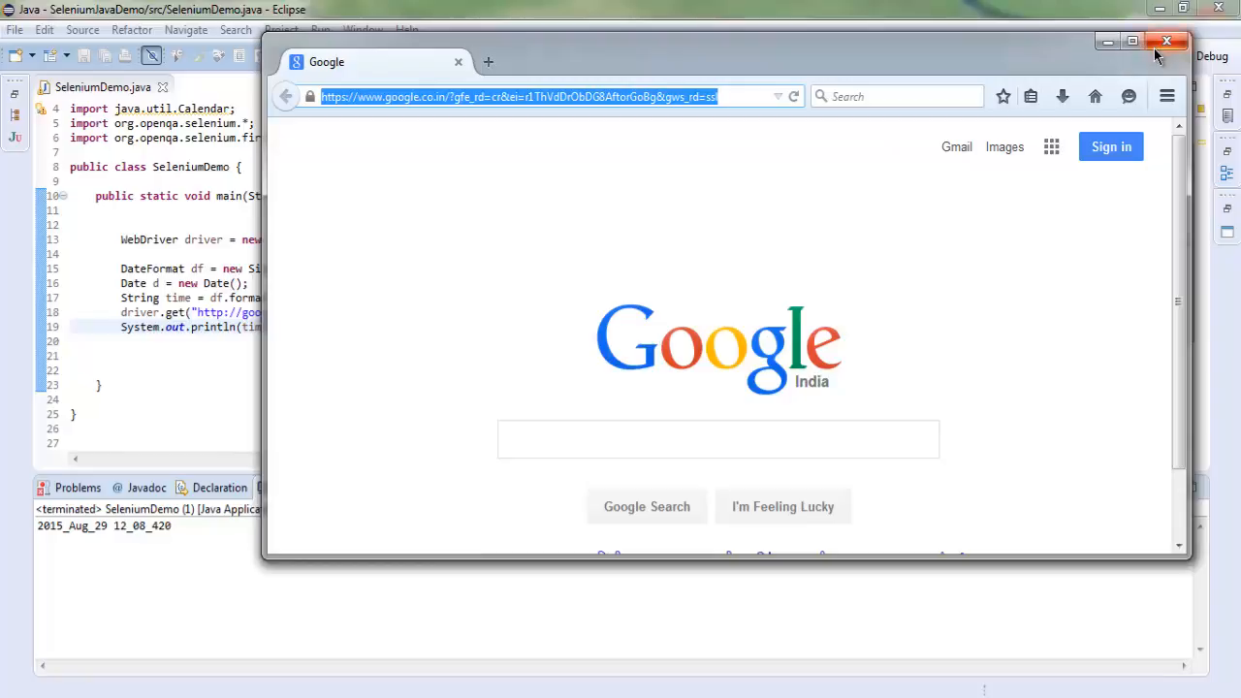
pyautogui.click(1168, 40)
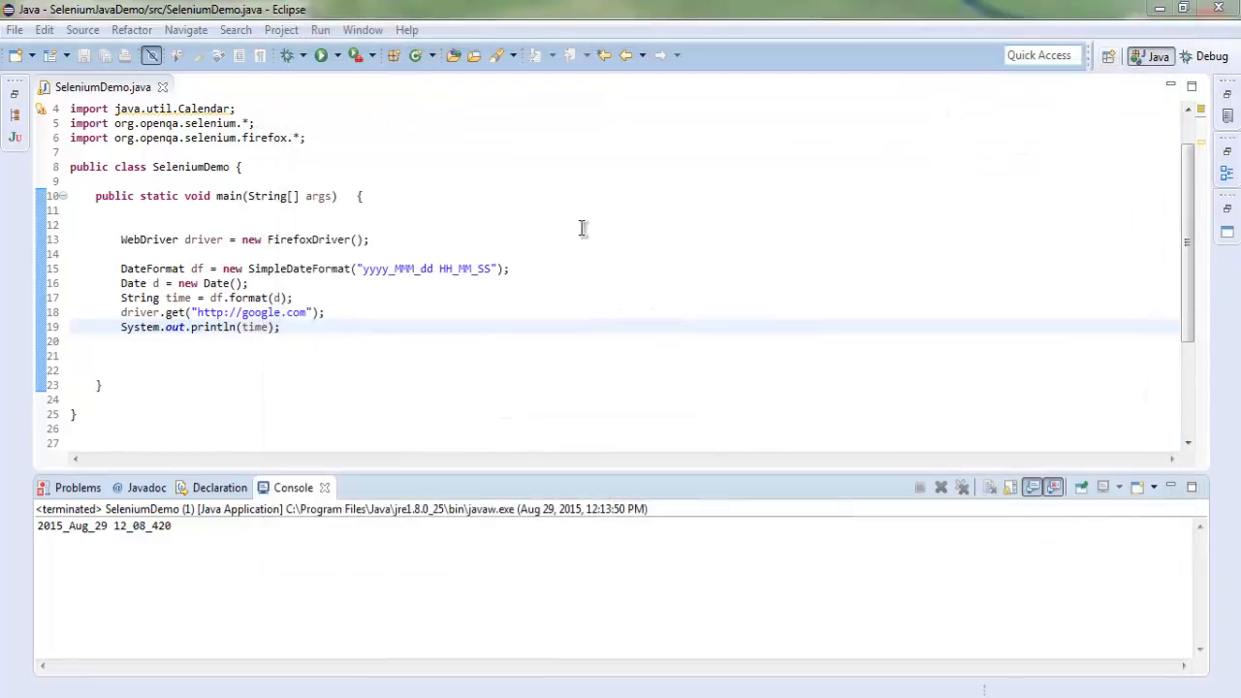